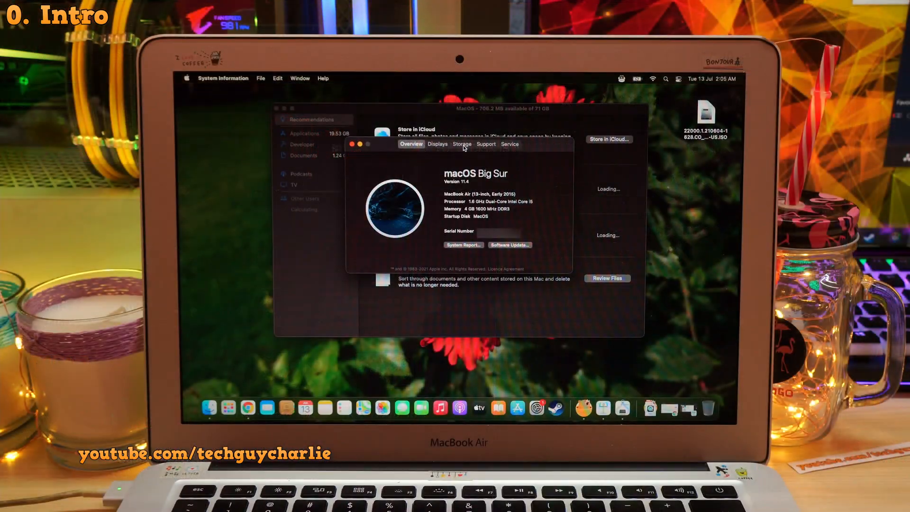
Step: Check storage usage in About This Mac, then scroll the App Store Purchased apps list
click(461, 144)
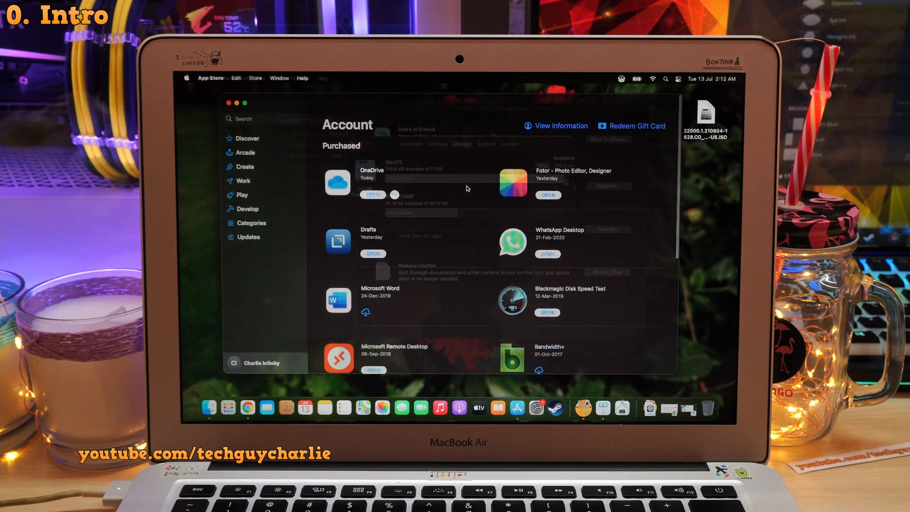
scroll(down, 3)
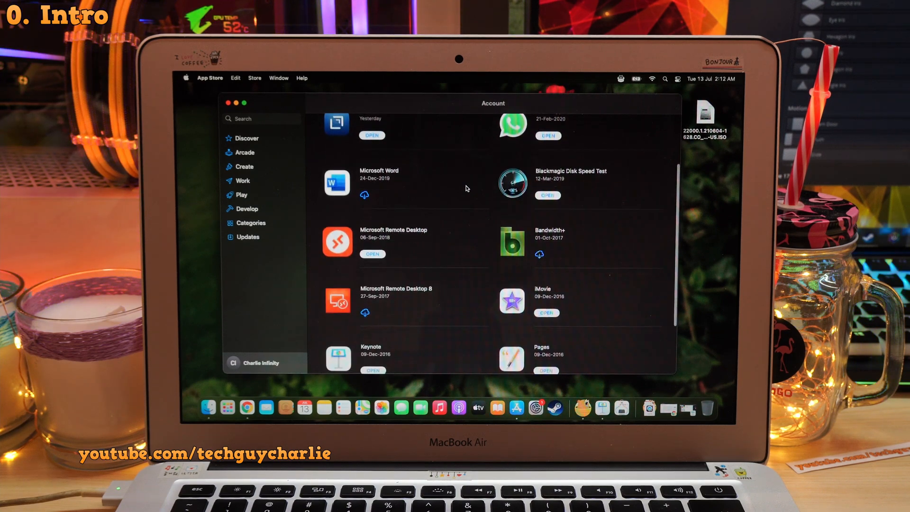
scroll(down, 3)
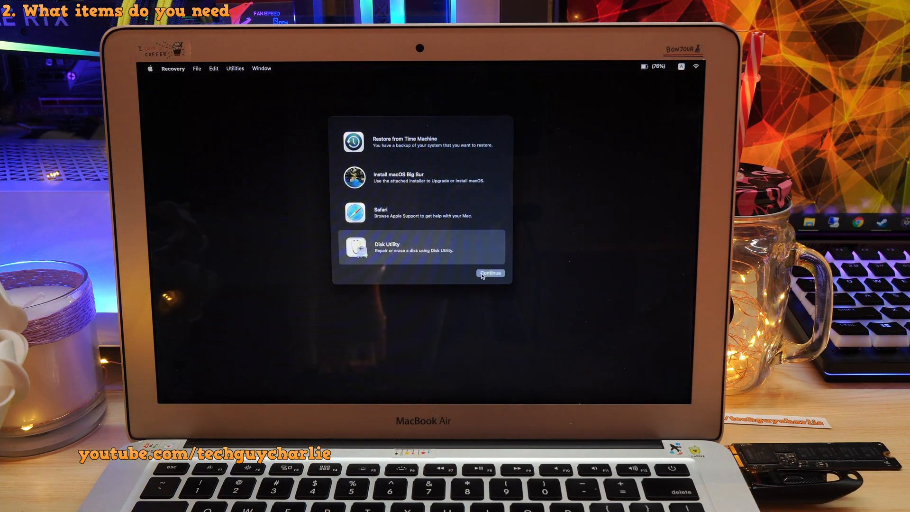
Step: Launch Disk Utility from Recovery and select the uninitialised WDC 1 TB internal drive
click(489, 273)
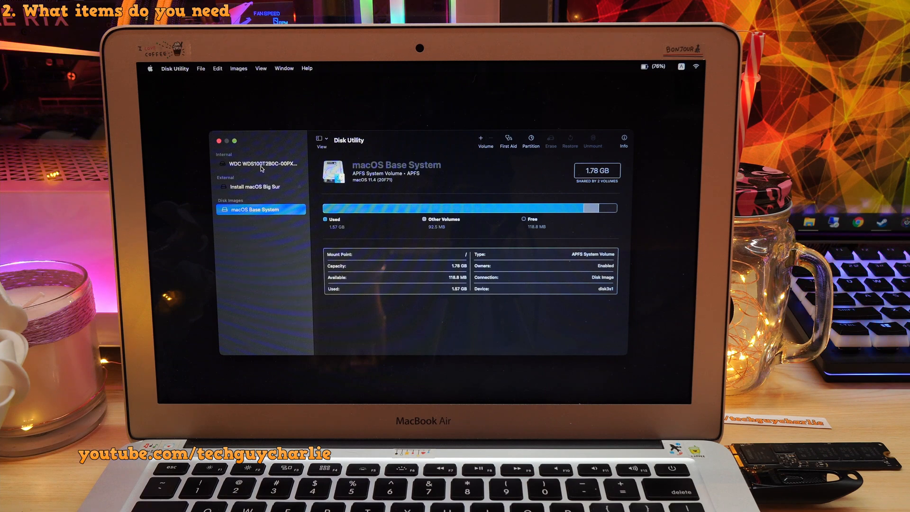
click(261, 163)
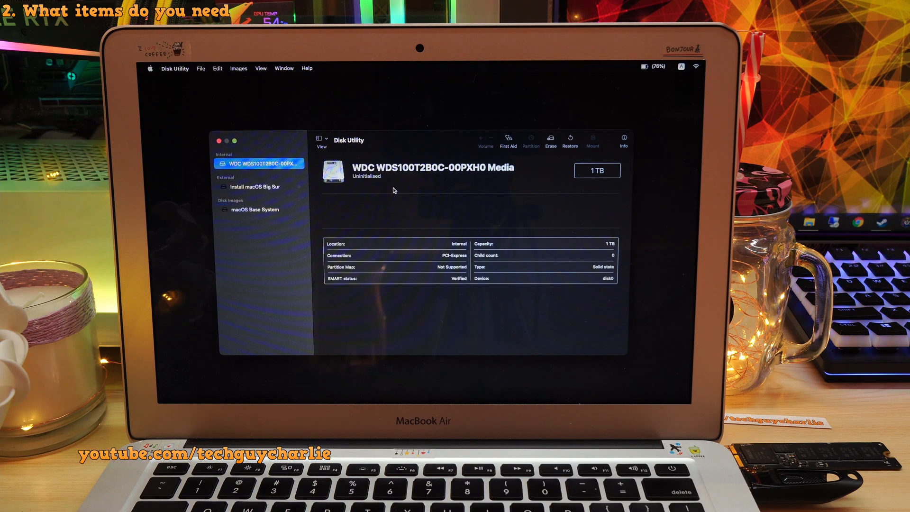
mouse_move(597, 173)
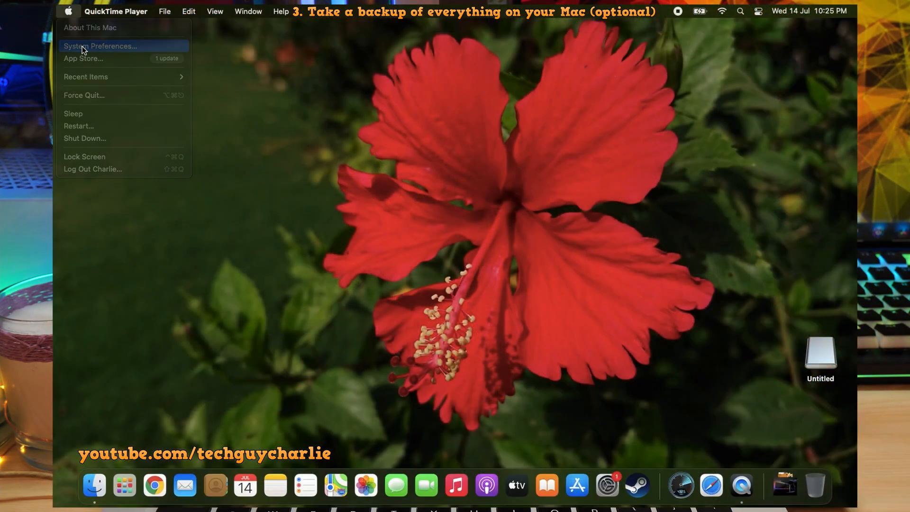
Step: Choose the 123 GB Untitled drive as the Time Machine backup disk
click(99, 46)
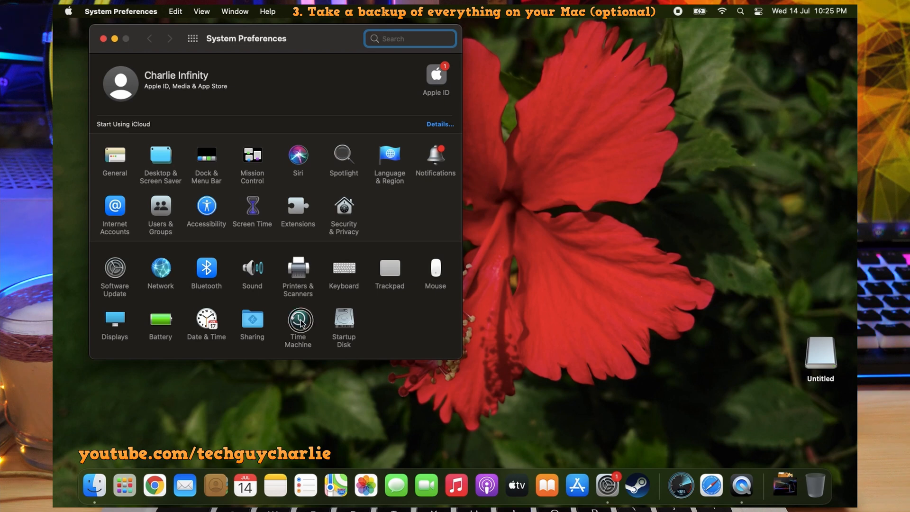
click(298, 326)
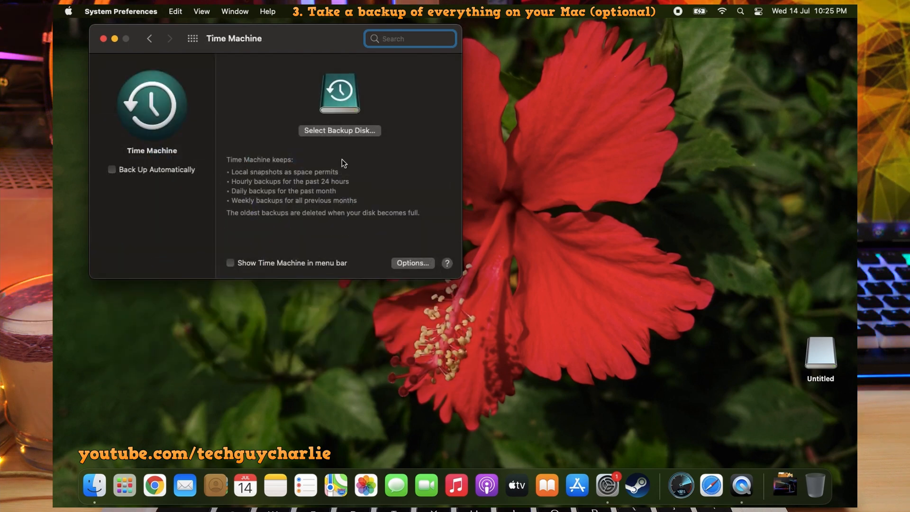
click(340, 130)
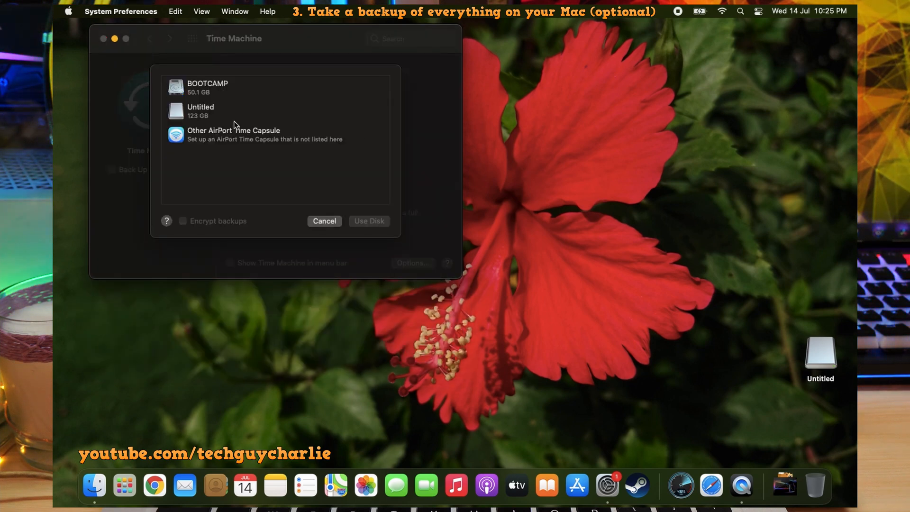
click(200, 111)
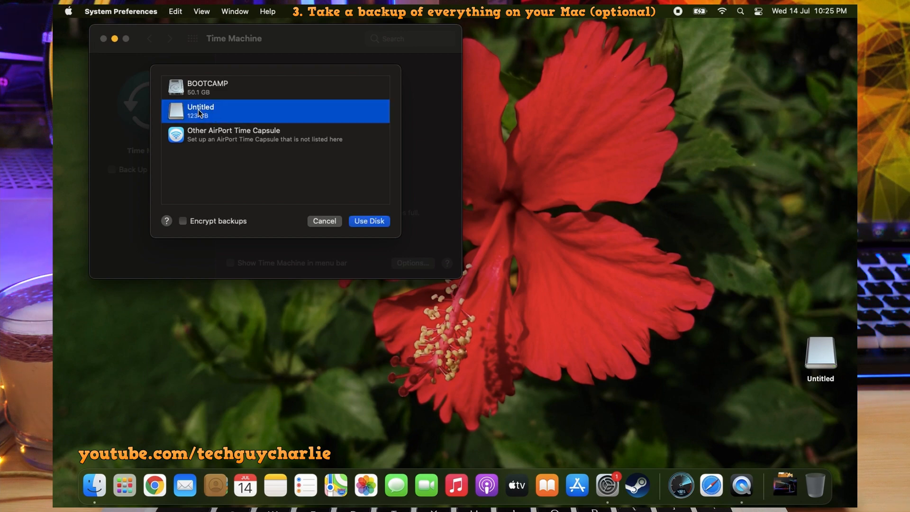
click(369, 221)
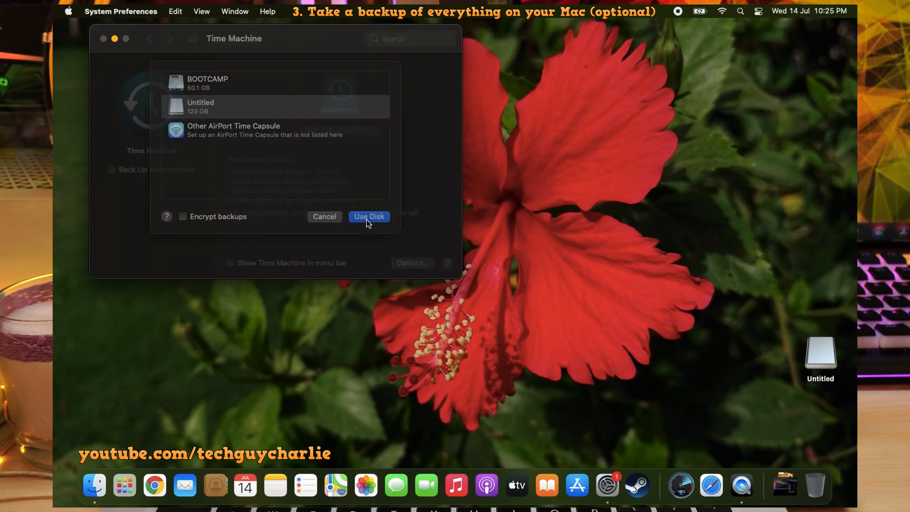
click(369, 216)
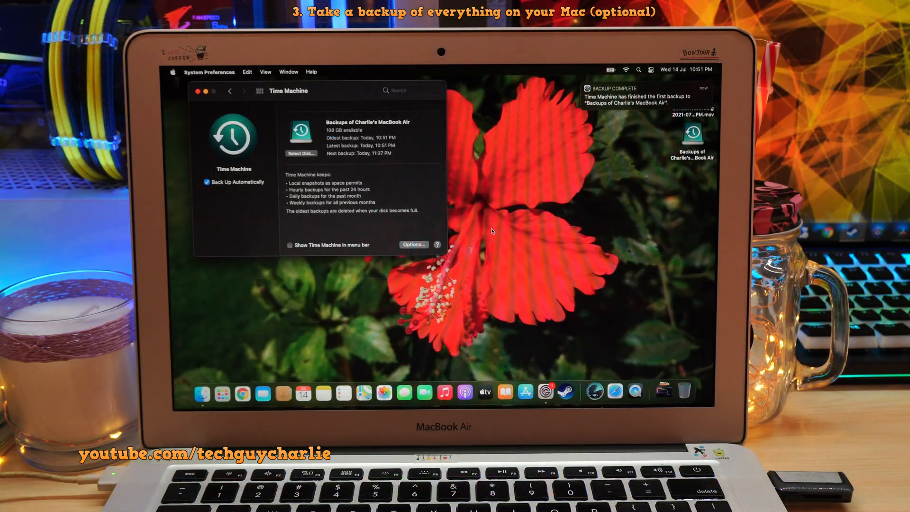
mouse_move(528, 97)
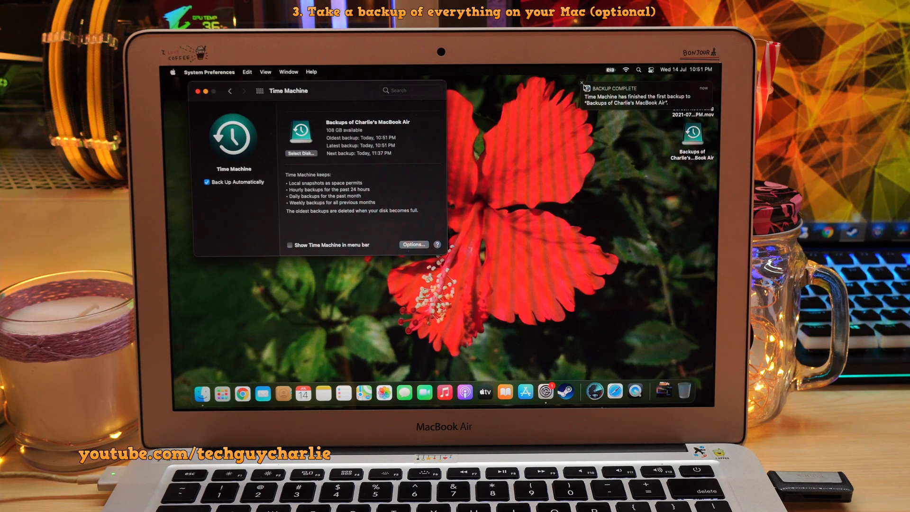
Step: Dismiss Backup Complete, close Time Machine, and view About This Mac showing Big Sur 11.4
click(583, 83)
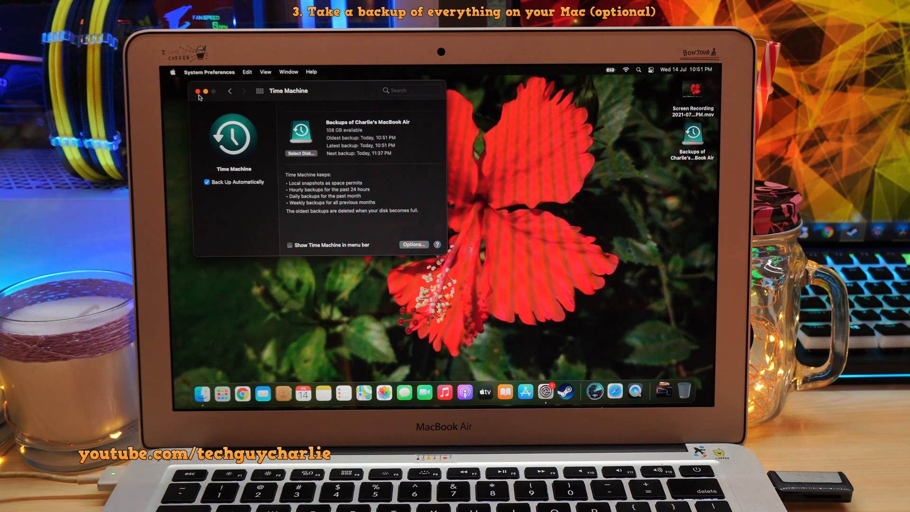
click(173, 71)
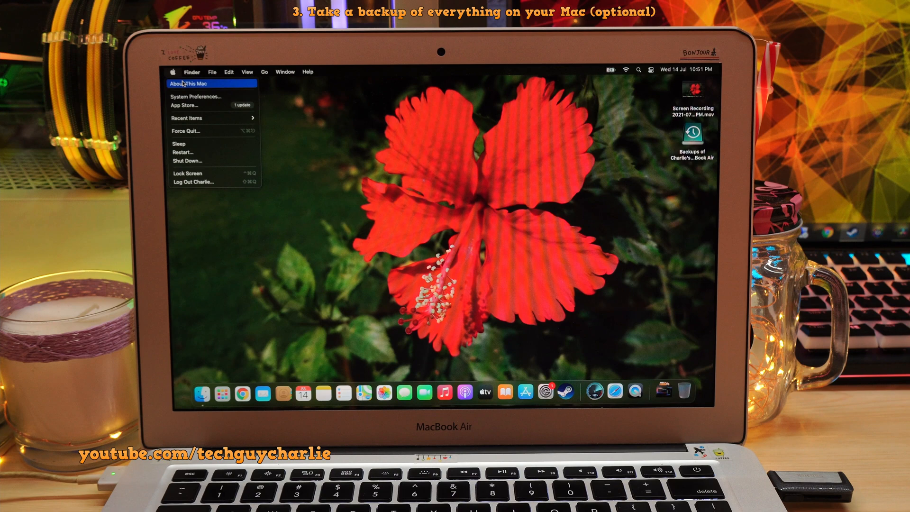
click(189, 83)
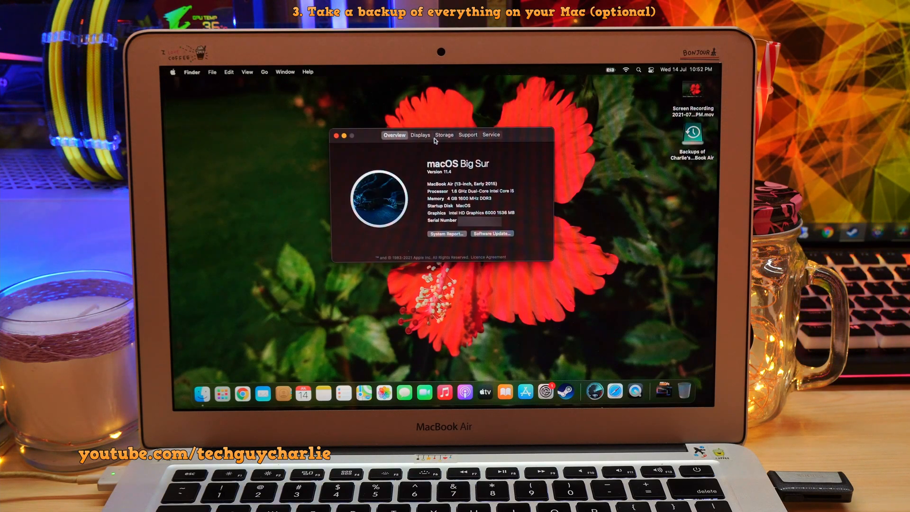
click(443, 134)
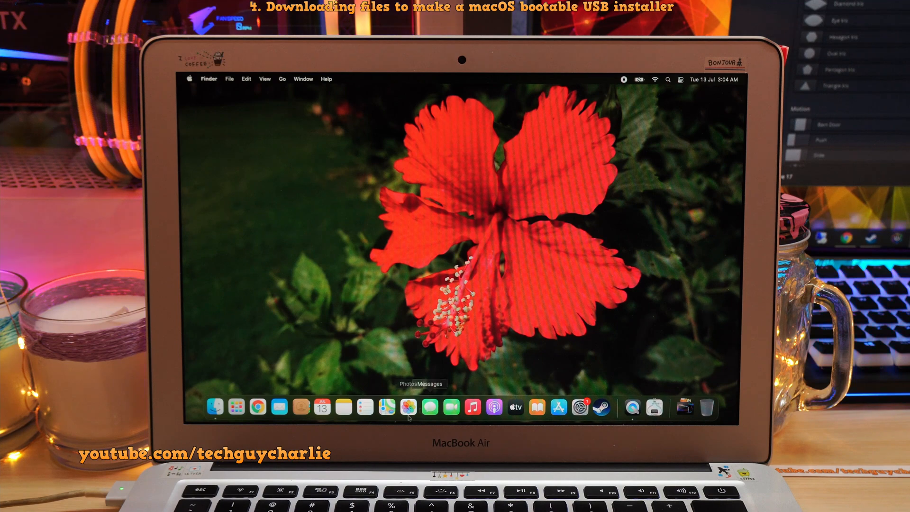
Step: Search the App Store for macOS and download the macOS Big Sur 11.4 installer
click(389, 406)
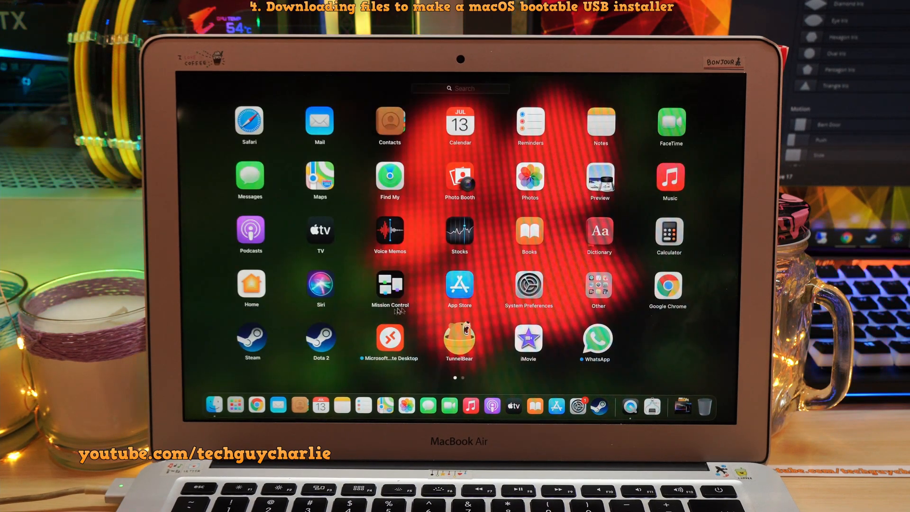
click(459, 288)
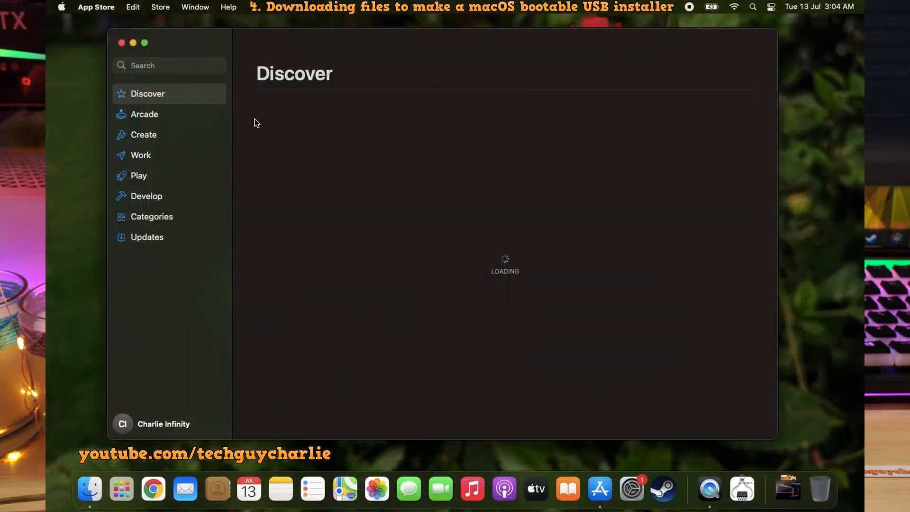
text(macos)
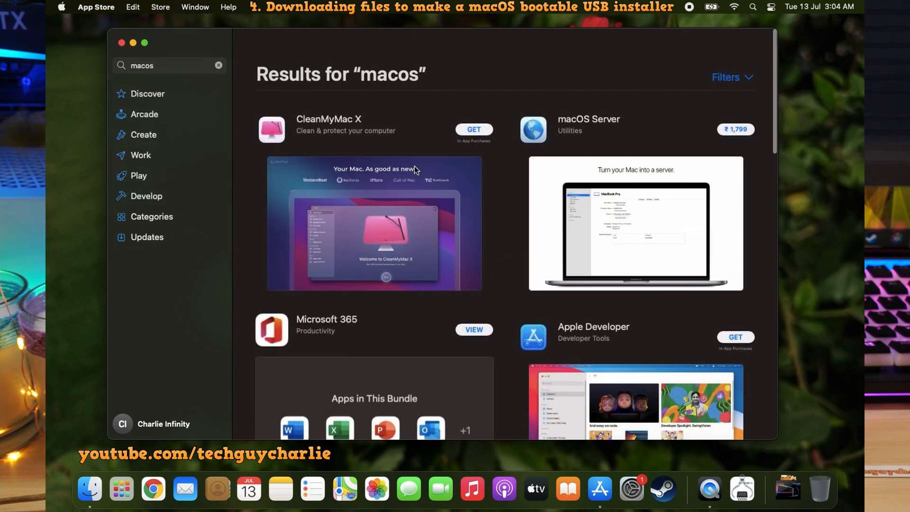
scroll(down, 3)
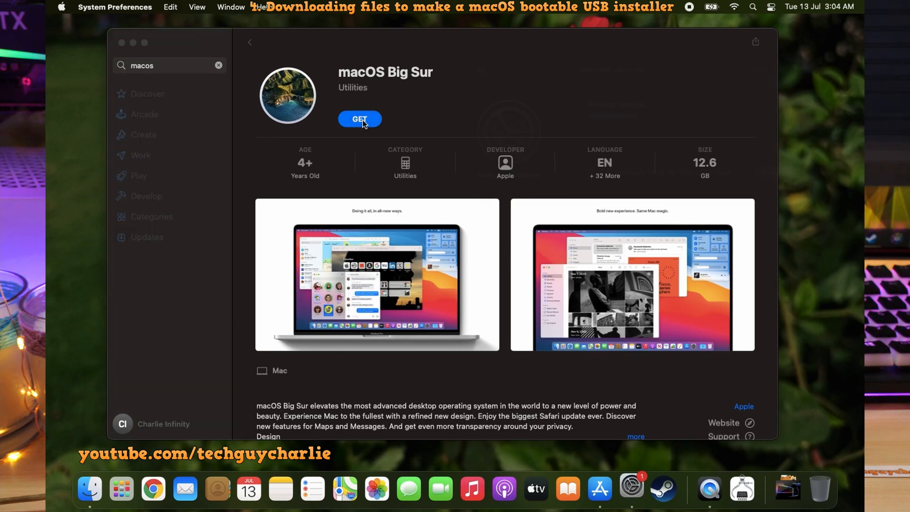
click(360, 119)
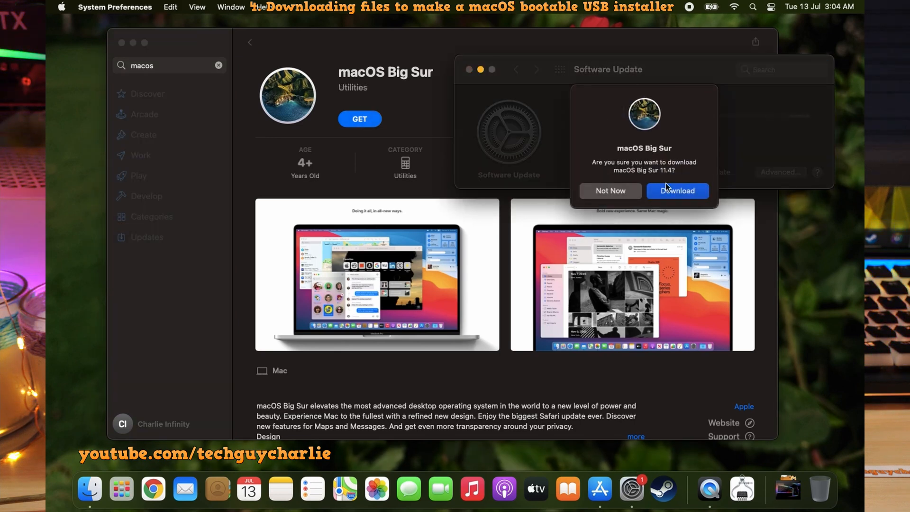
click(677, 191)
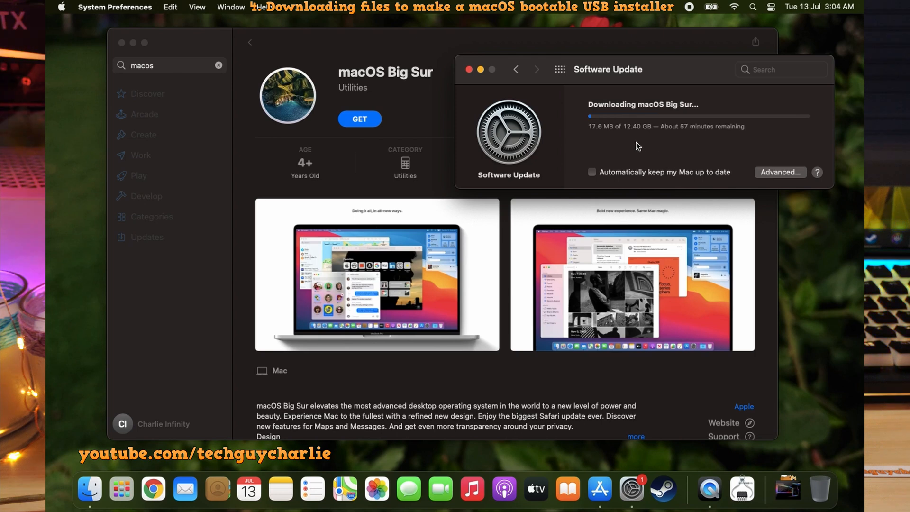
mouse_move(629, 136)
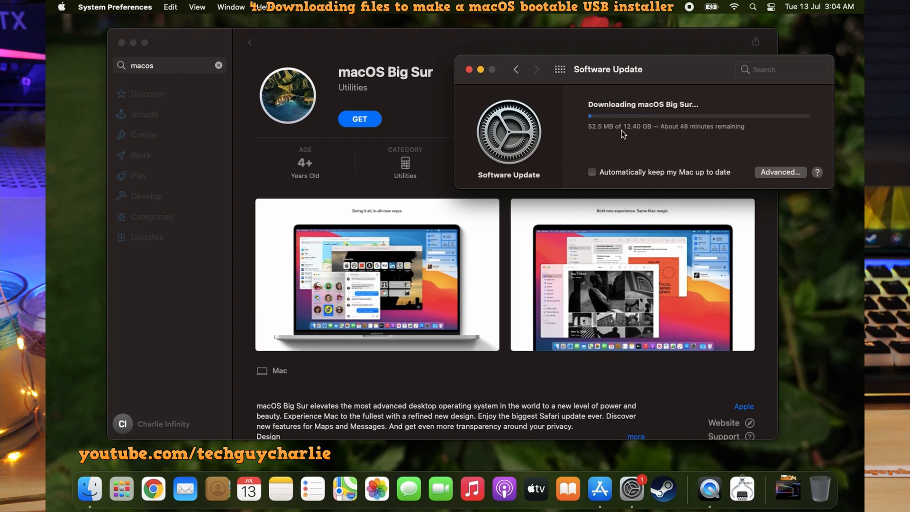
click(469, 69)
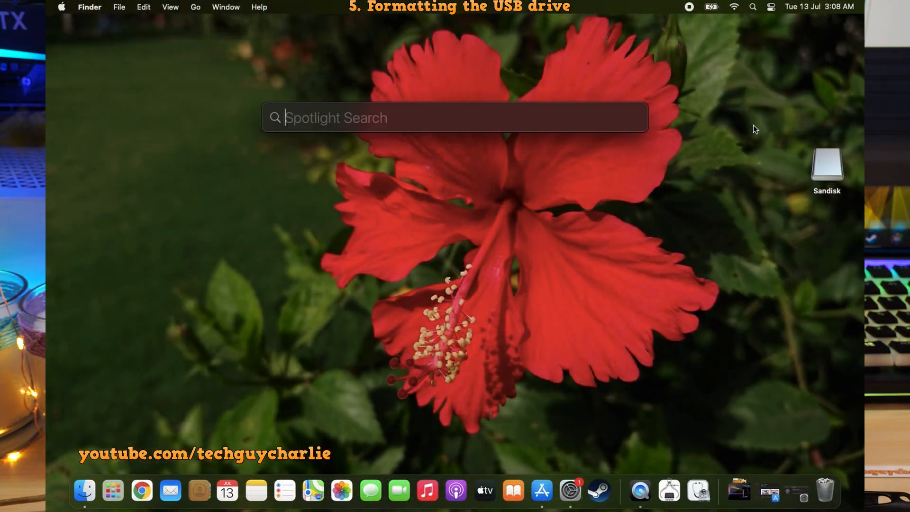
Step: Open Disk Utility and erase the Sandisk drive using the Mac OS Extended (Journaled) format
text(disk Utility)
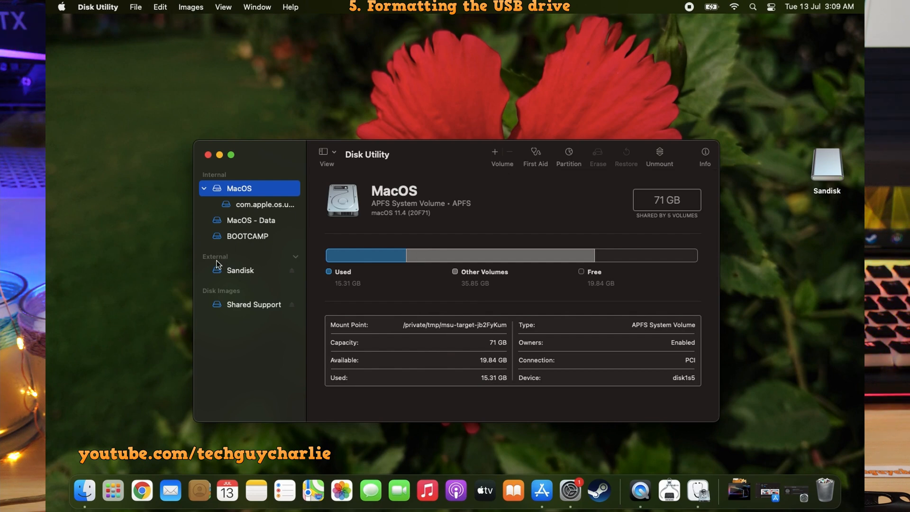
click(240, 270)
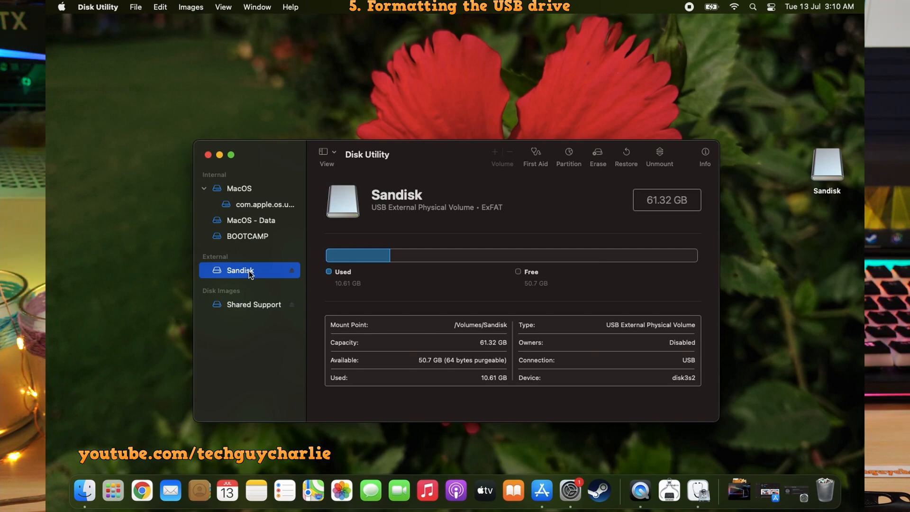
right_click(240, 270)
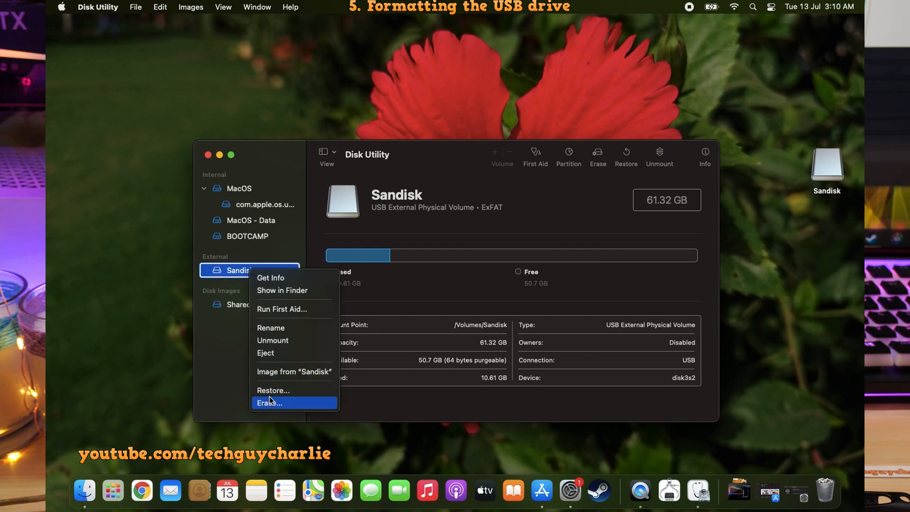
click(270, 403)
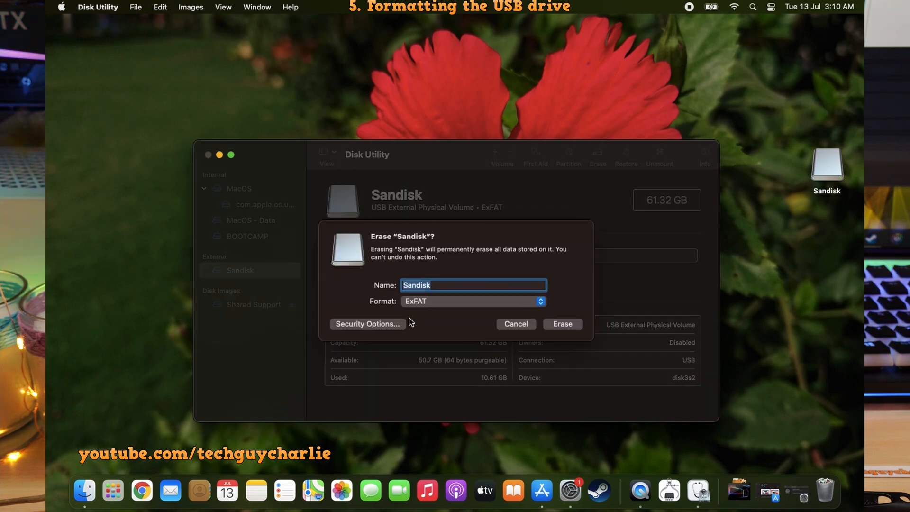
mouse_move(442, 308)
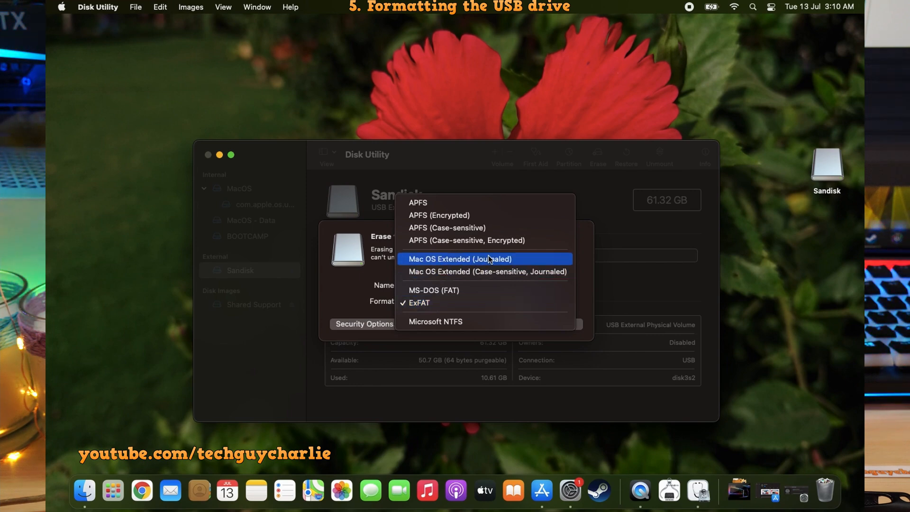
click(460, 259)
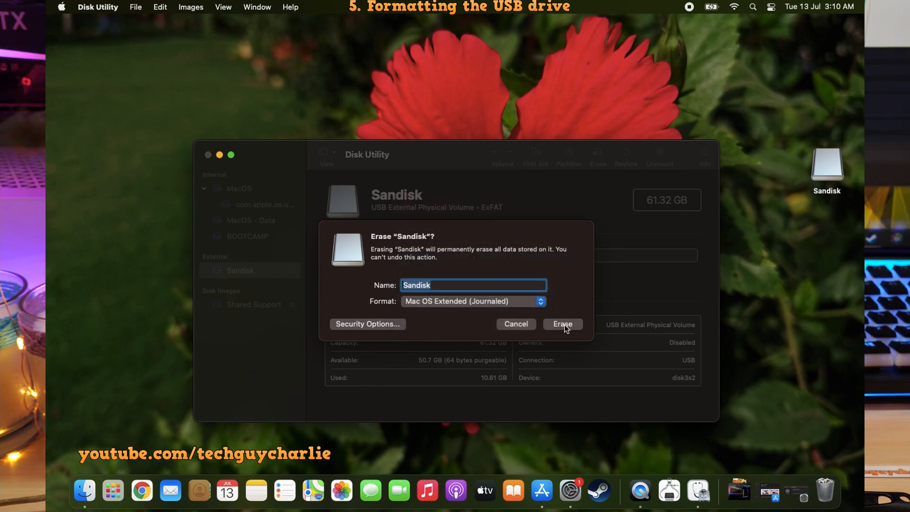
click(561, 323)
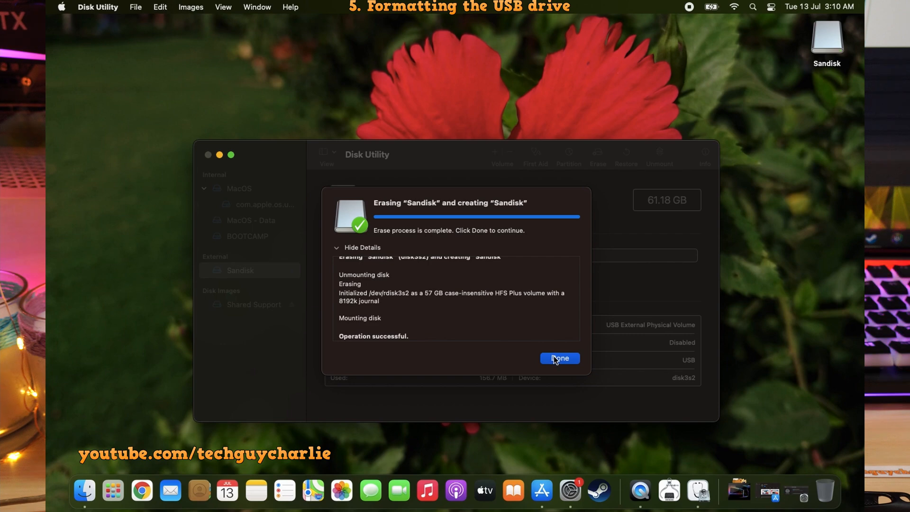
click(559, 358)
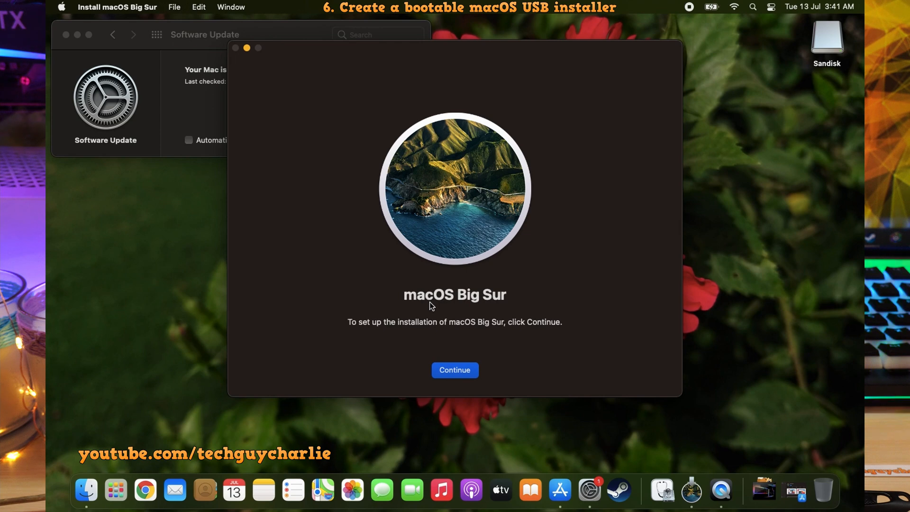
mouse_move(559, 194)
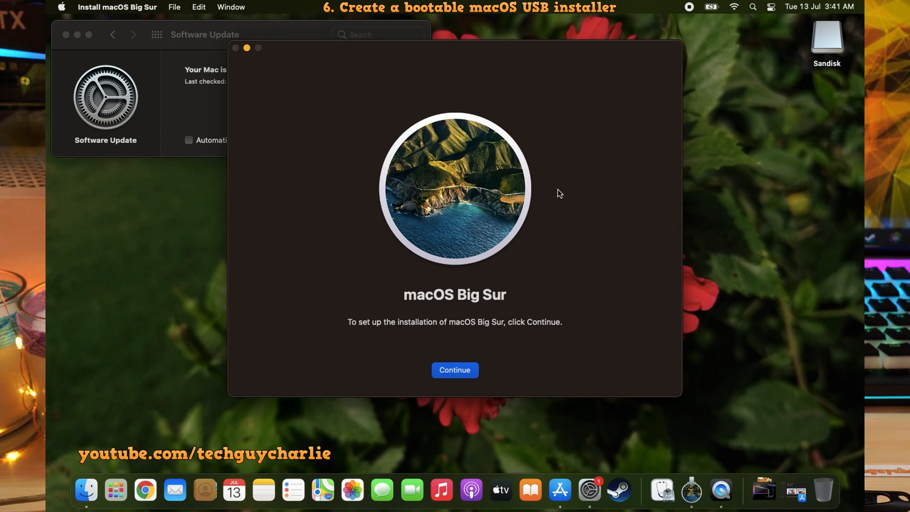
mouse_move(362, 333)
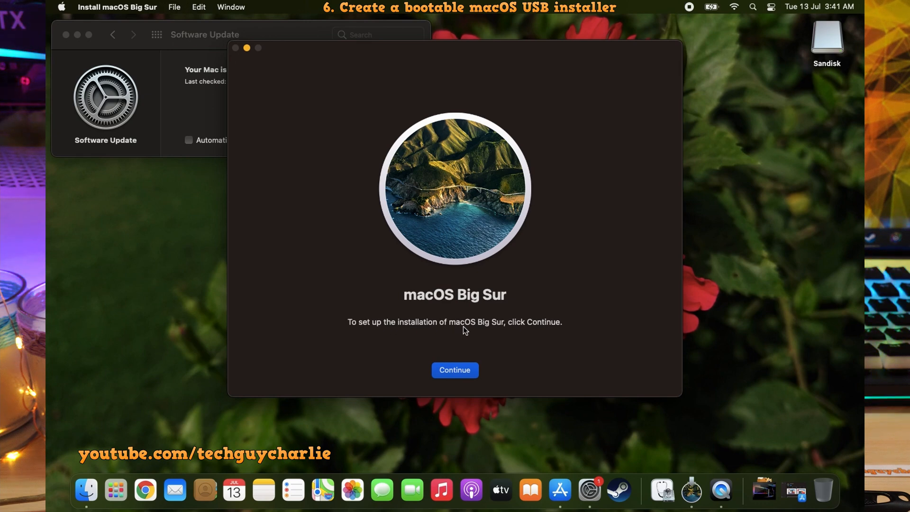
mouse_move(537, 333)
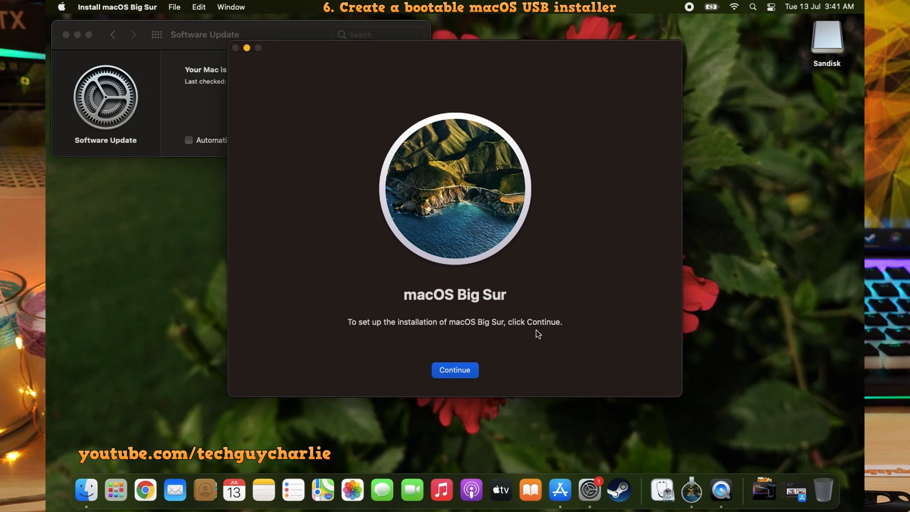
mouse_move(306, 148)
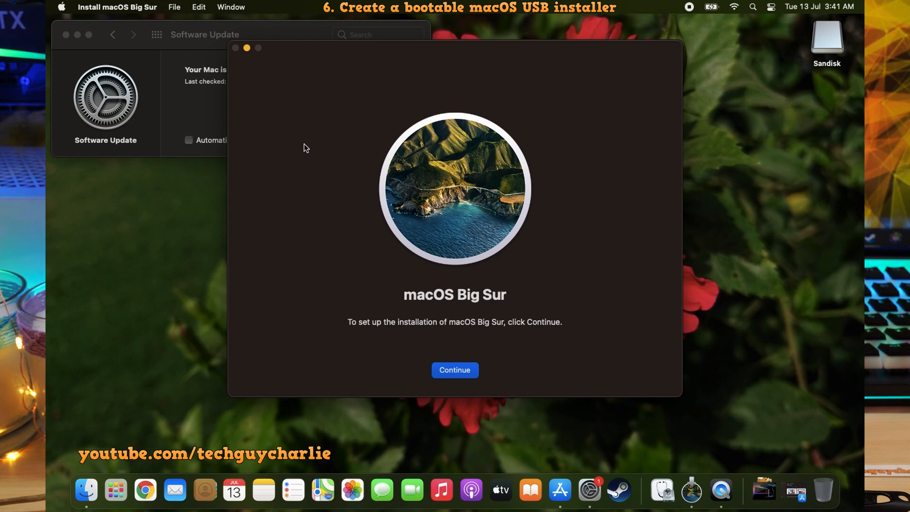
Step: Quit Install macOS Big Sur from its app menu without installing
click(117, 6)
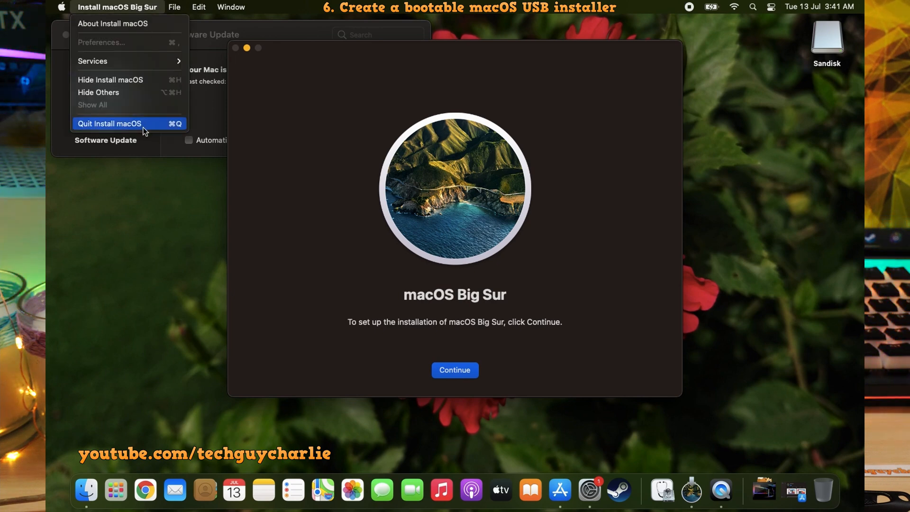
click(109, 124)
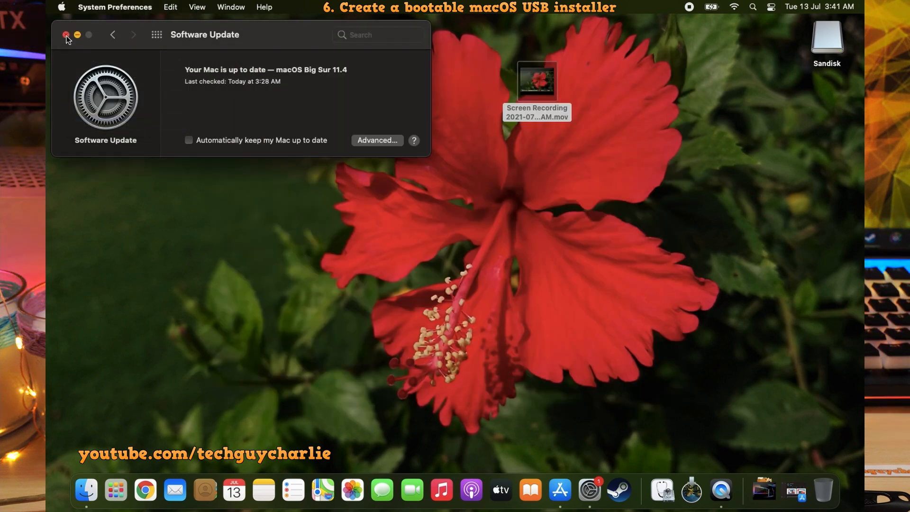
Step: Close Software Update, show Install macOS Big Sur's package contents, and select Resources/createinstallmedia
click(66, 34)
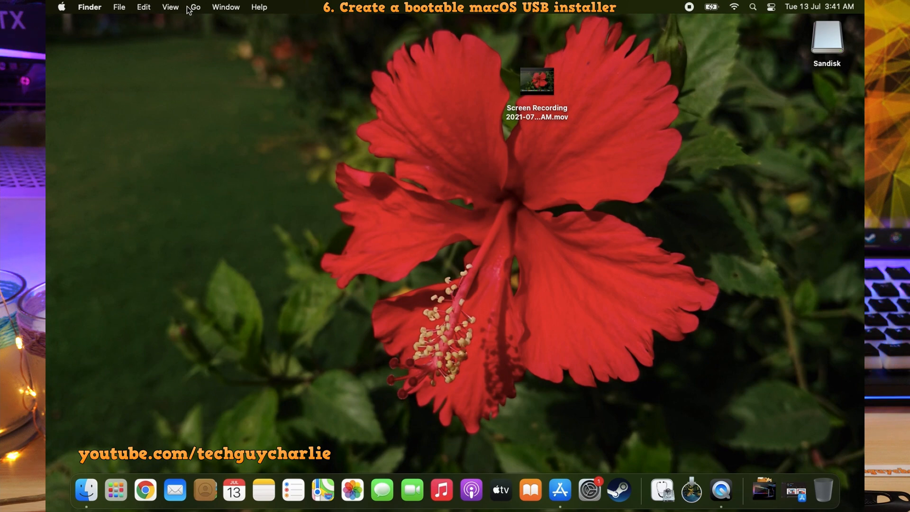
click(194, 7)
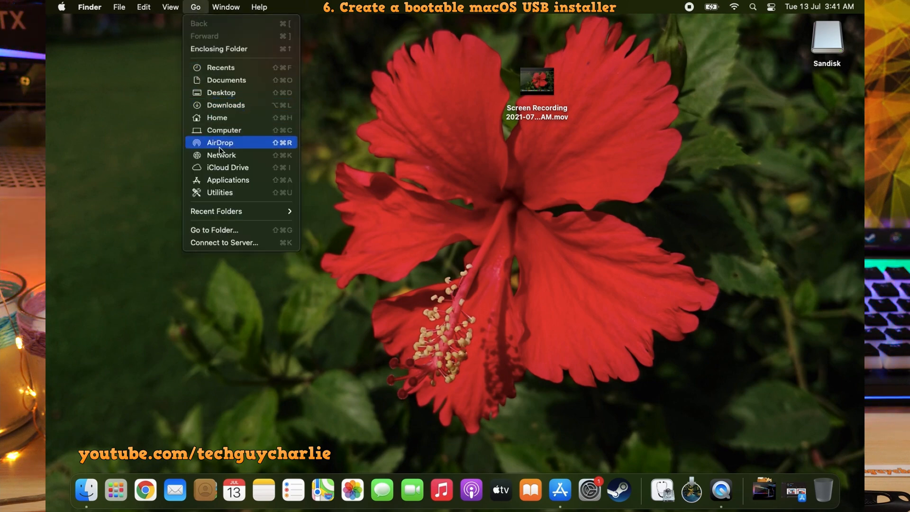
click(227, 181)
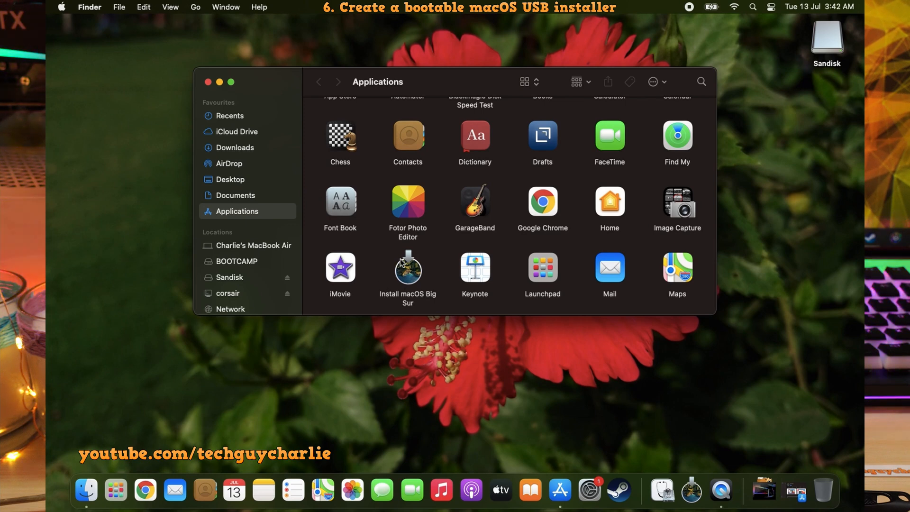
mouse_move(415, 278)
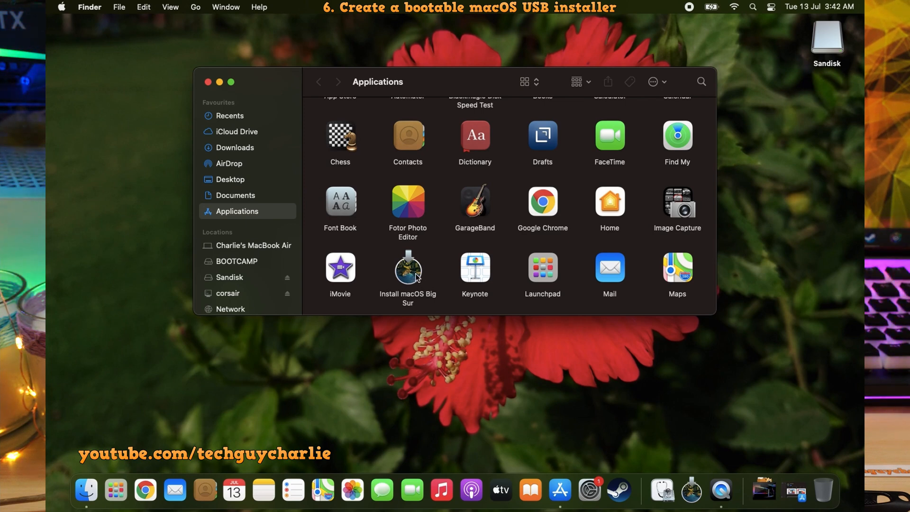
right_click(408, 268)
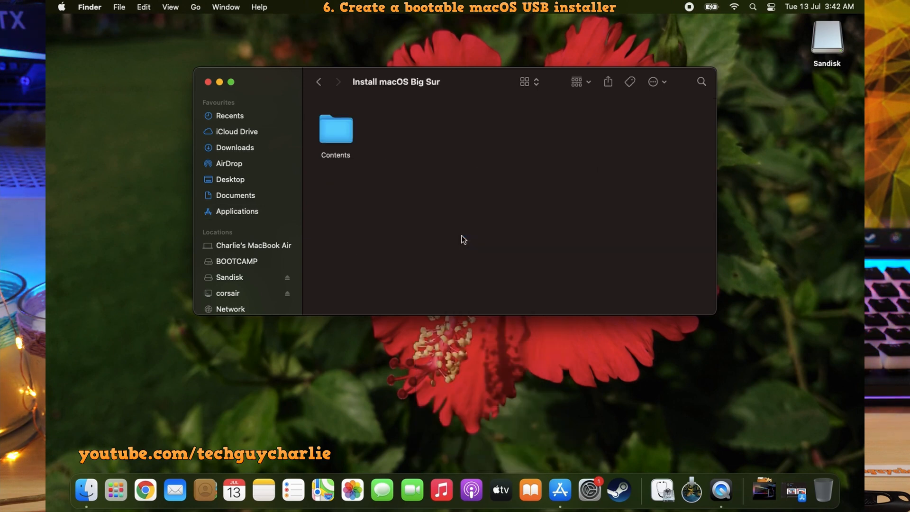
double_click(336, 129)
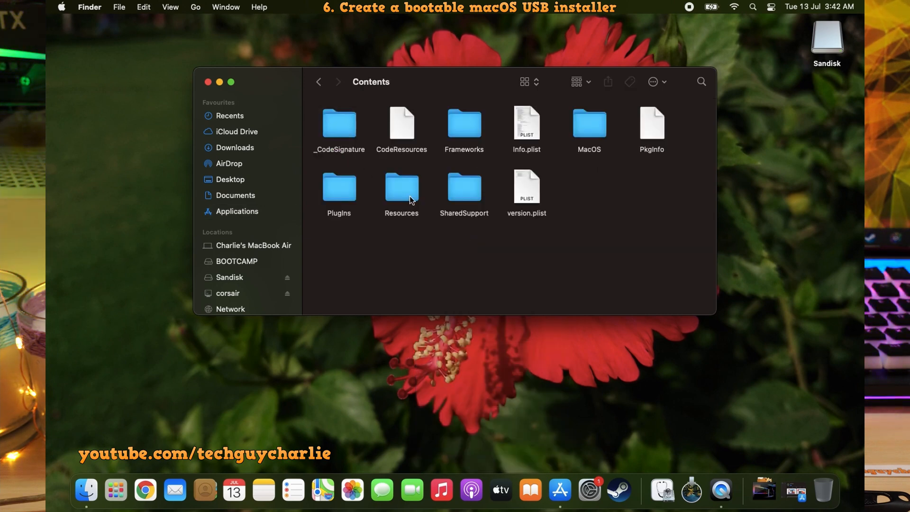
double_click(401, 192)
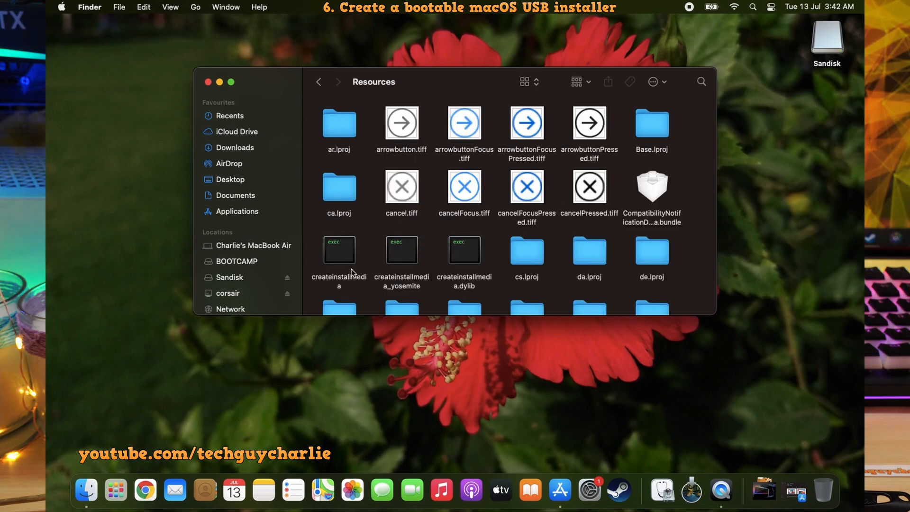
click(339, 250)
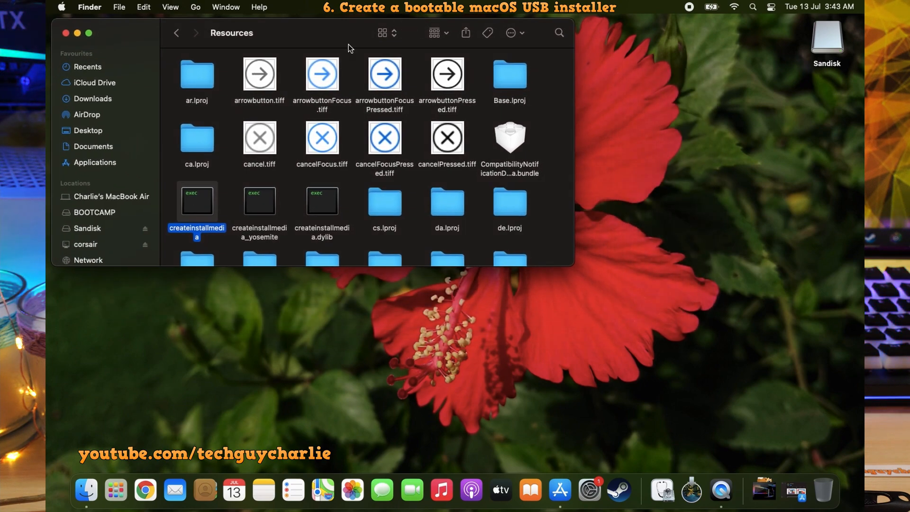
mouse_move(171, 440)
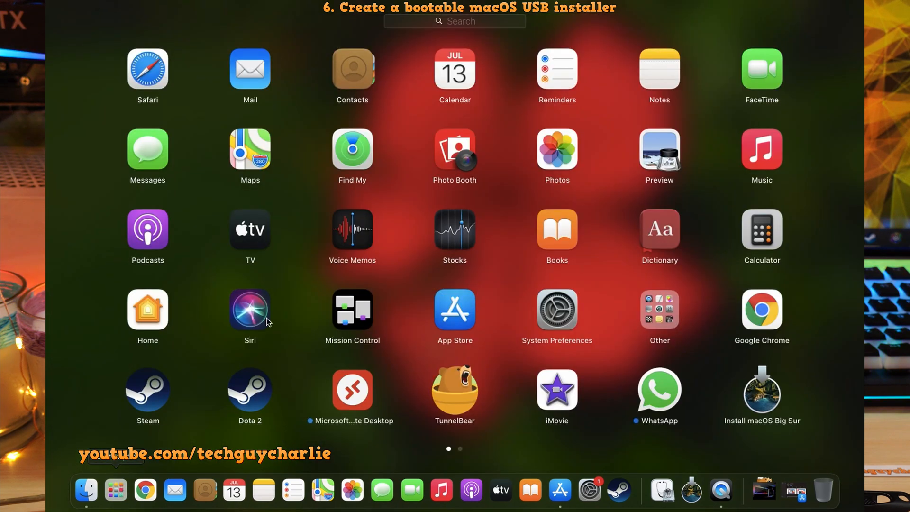
Step: Launch Terminal from the Other apps group
click(659, 309)
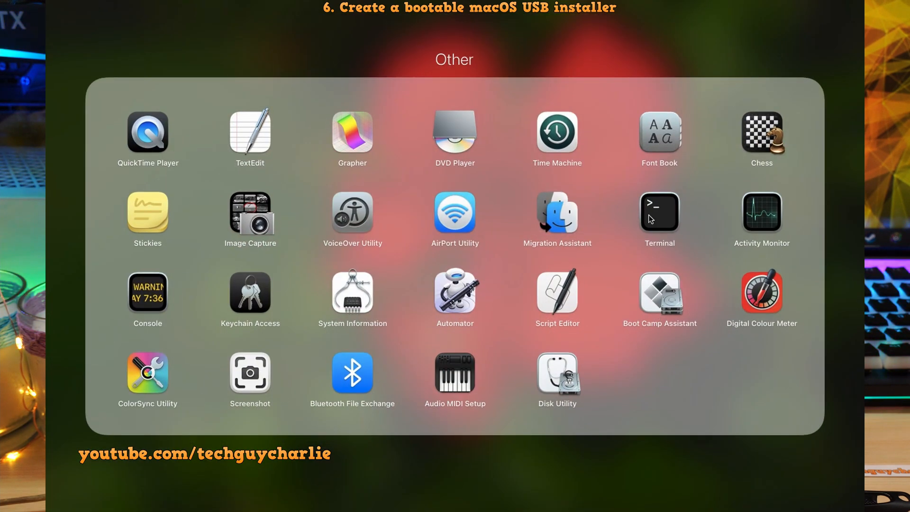
click(659, 210)
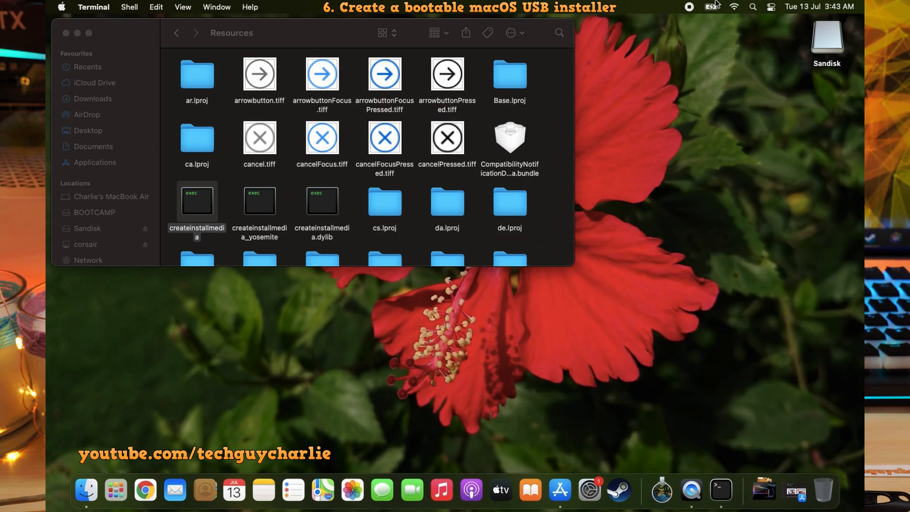
text(terminal)
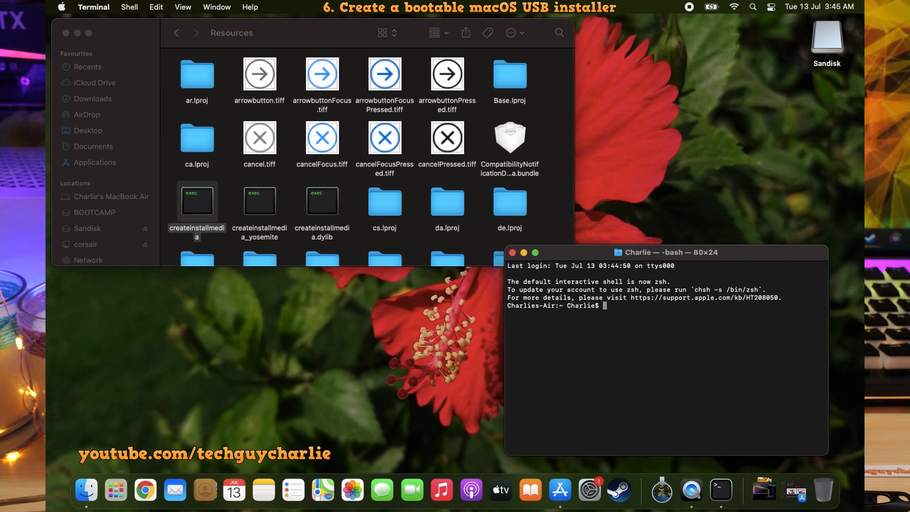
Step: Type sudo, drag in createinstallmedia's full path, then append --volume
text(sudo)
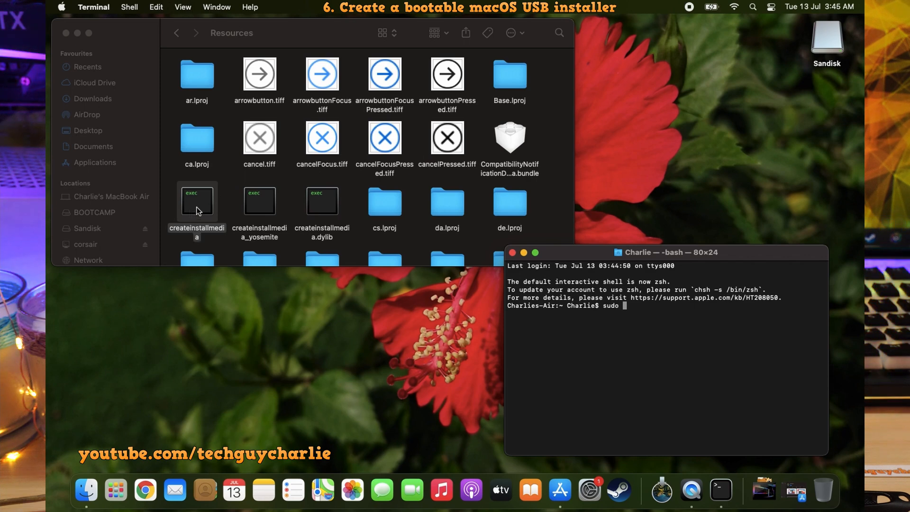
drag(197, 203, 648, 340)
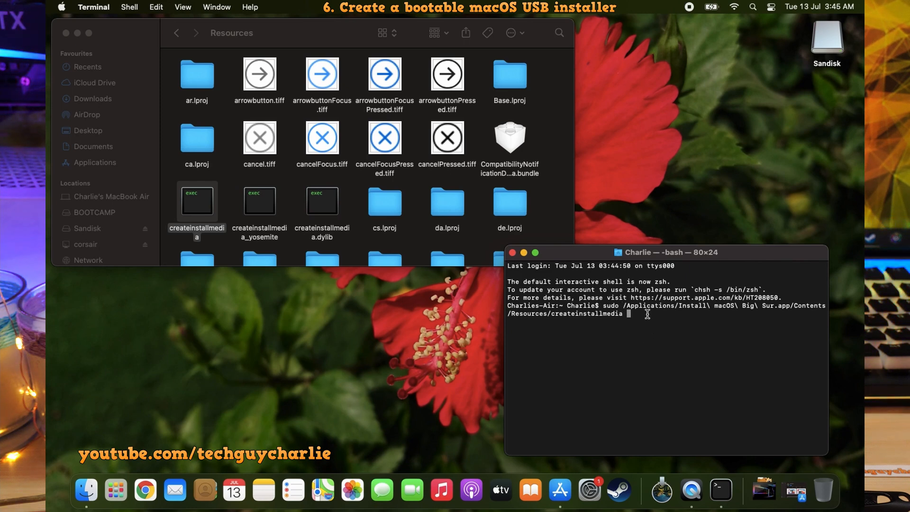
mouse_move(661, 337)
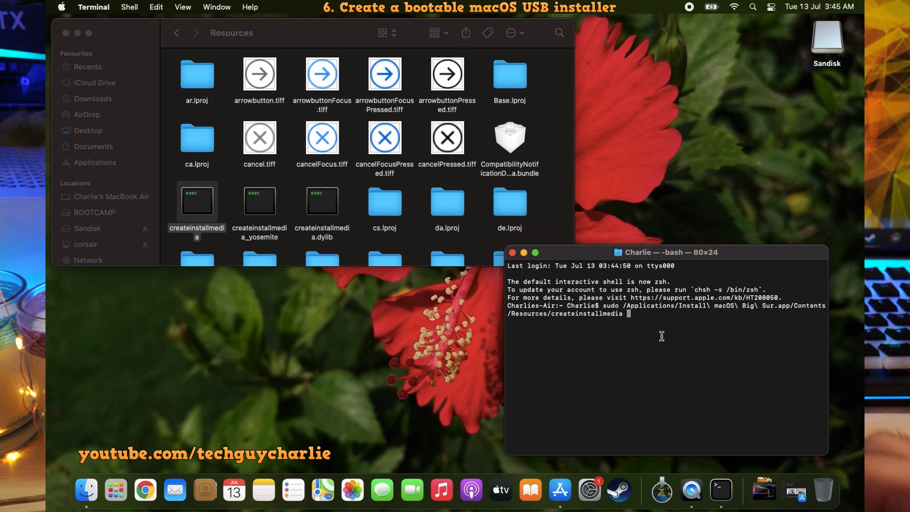
text(--)
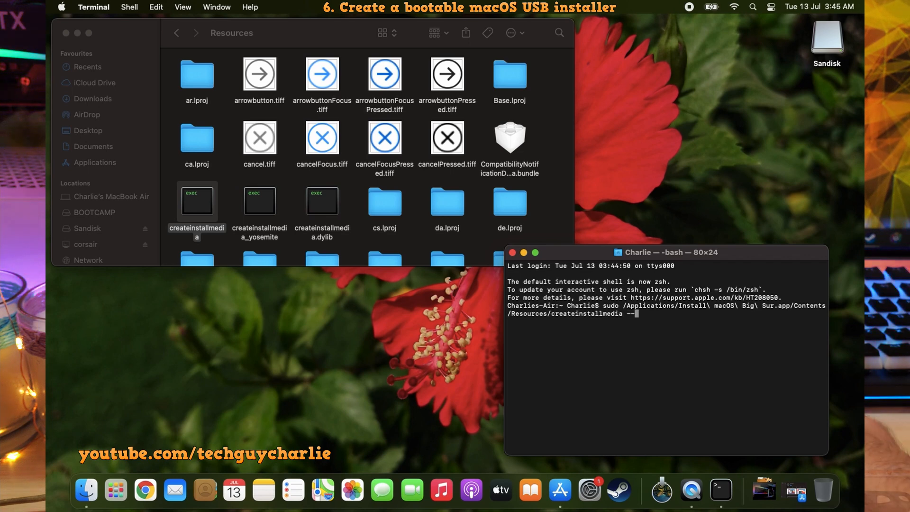
text(volu)
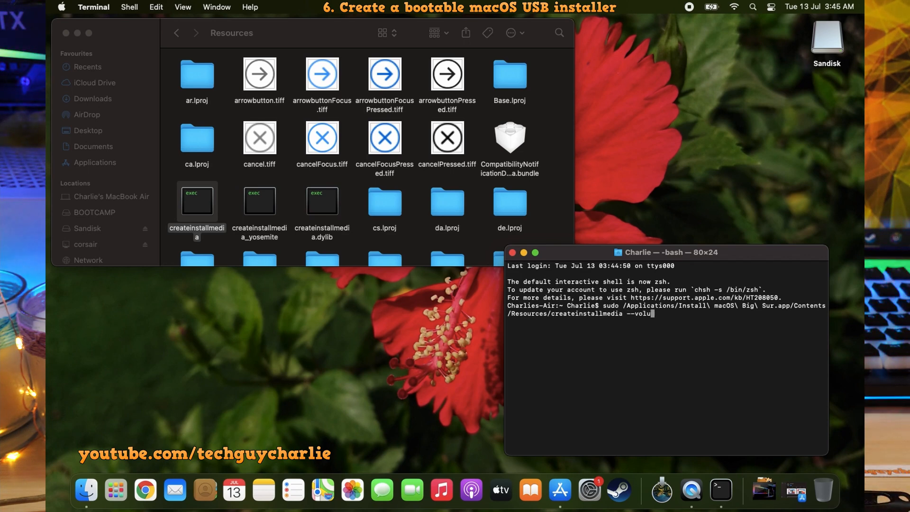
text(me)
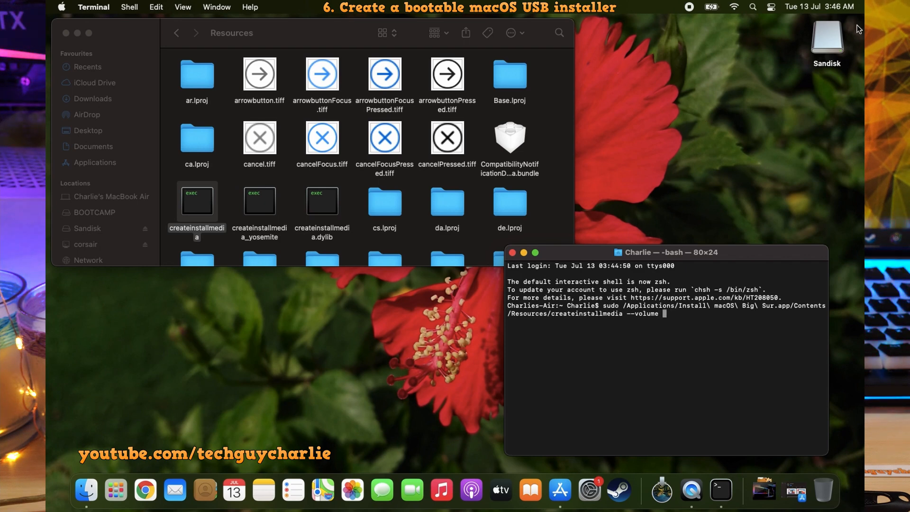
mouse_move(726, 304)
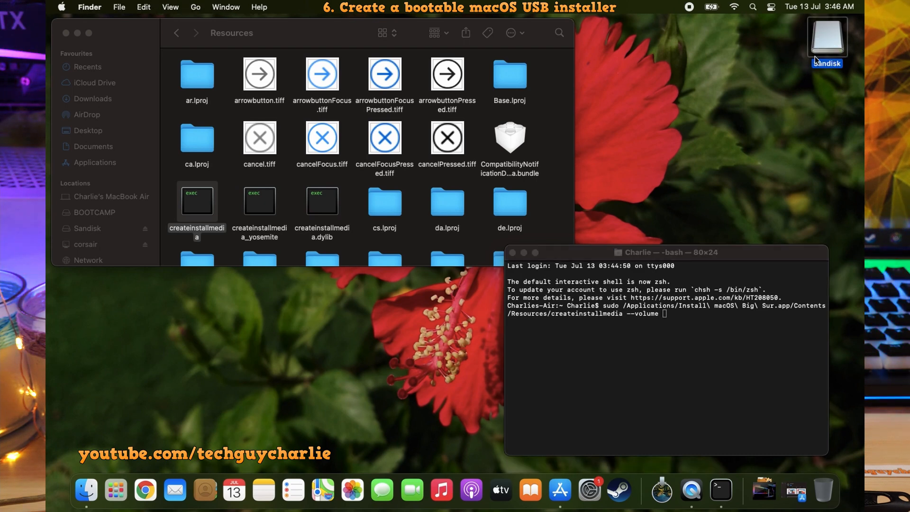
Step: Open /Volumes in Finder and drag Sandisk into Terminal, completing '--volume /Volumes/Sandisk'
click(195, 7)
text(/Volumes)
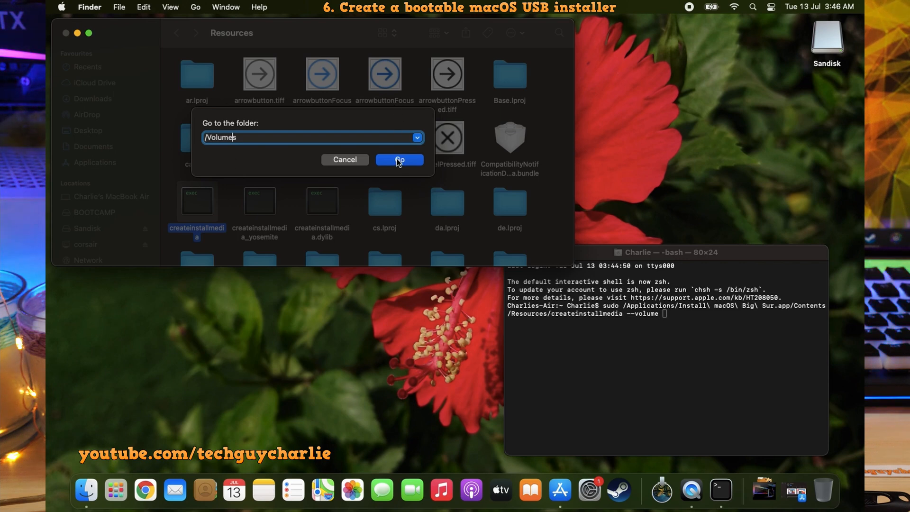
click(399, 160)
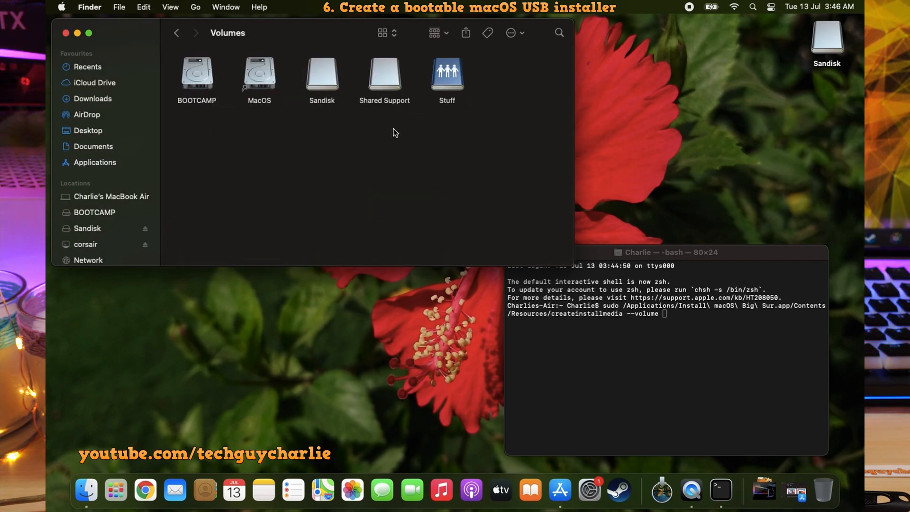
click(321, 74)
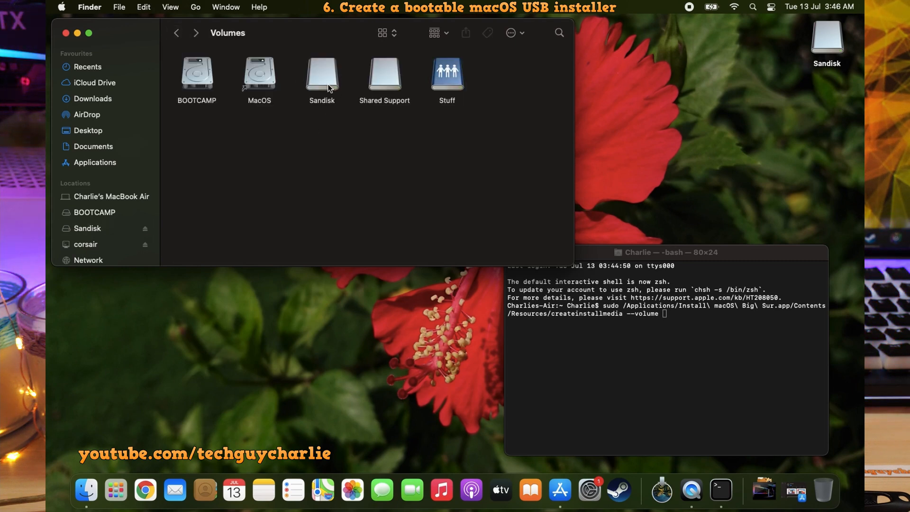
drag(321, 74, 700, 334)
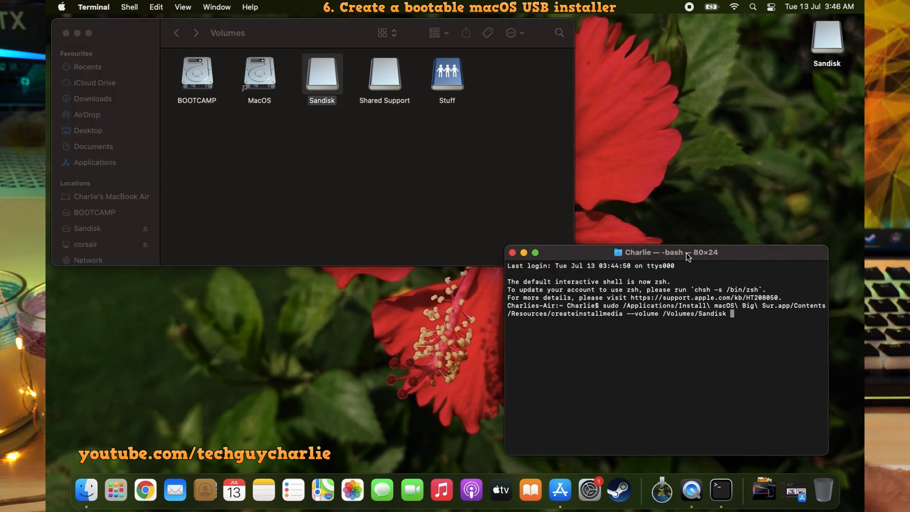
Step: Run createinstallmedia on the Sandisk drive and confirm the erase with Y
key(return)
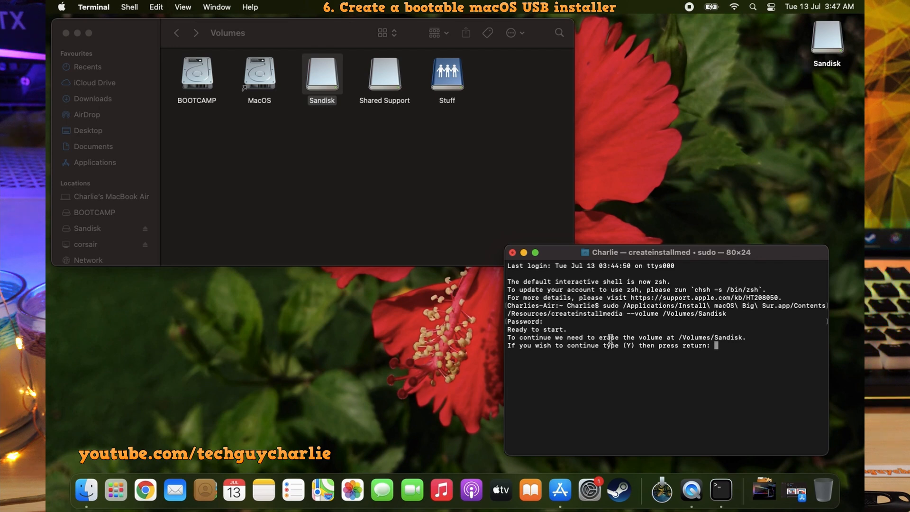
mouse_move(707, 371)
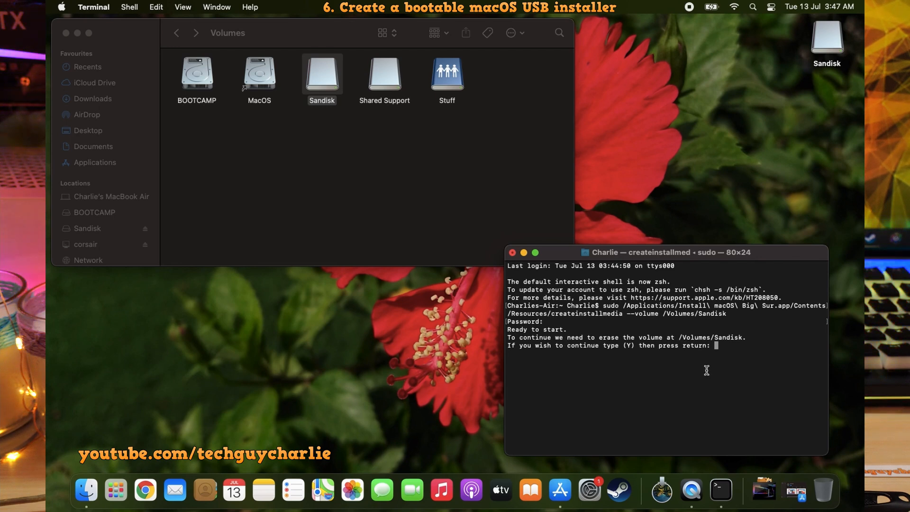
text(y)
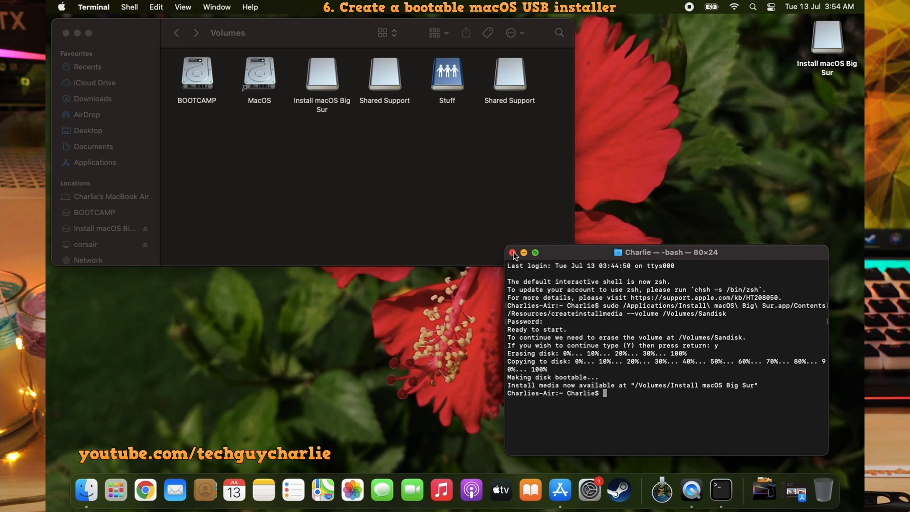
Step: Close the Terminal and Volumes windows and open the Install macOS Big Sur drive
click(513, 252)
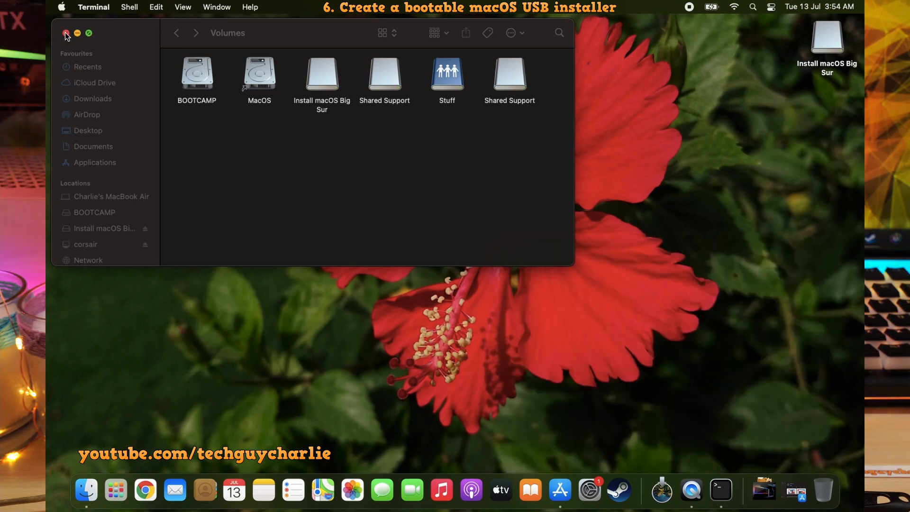
click(66, 33)
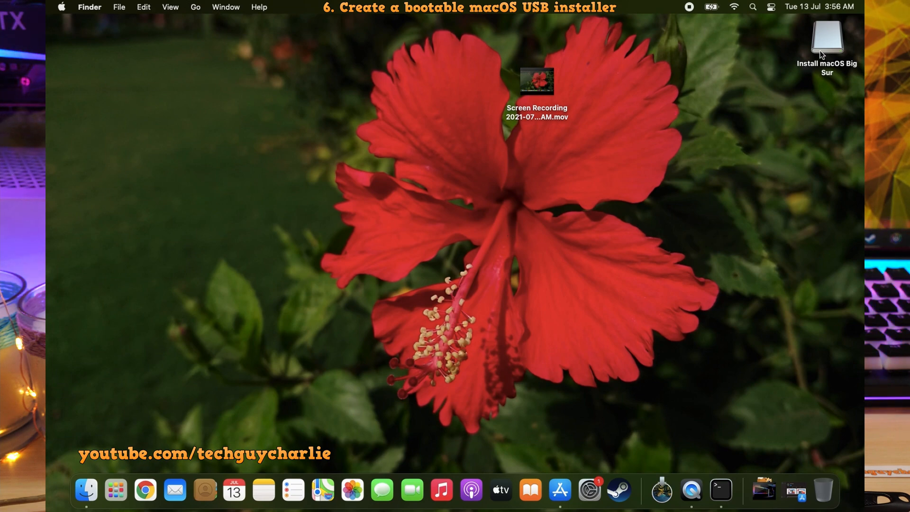
double_click(827, 36)
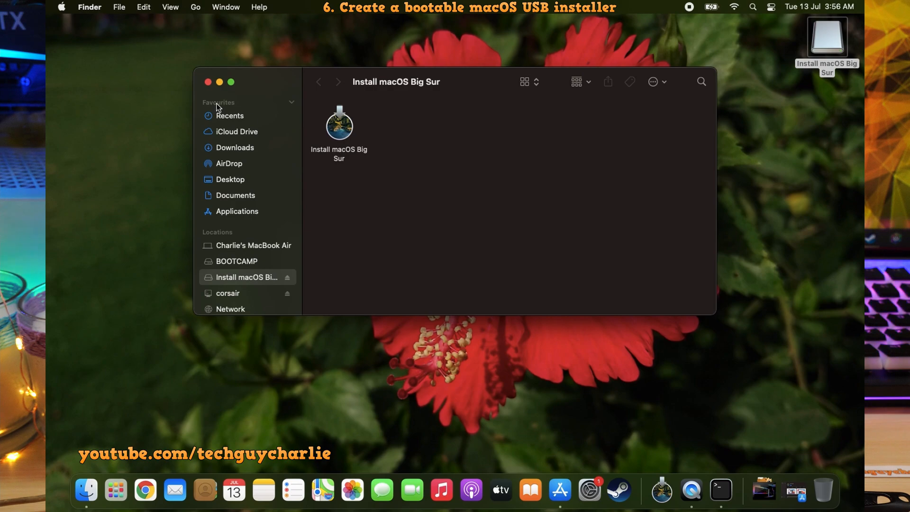
click(207, 81)
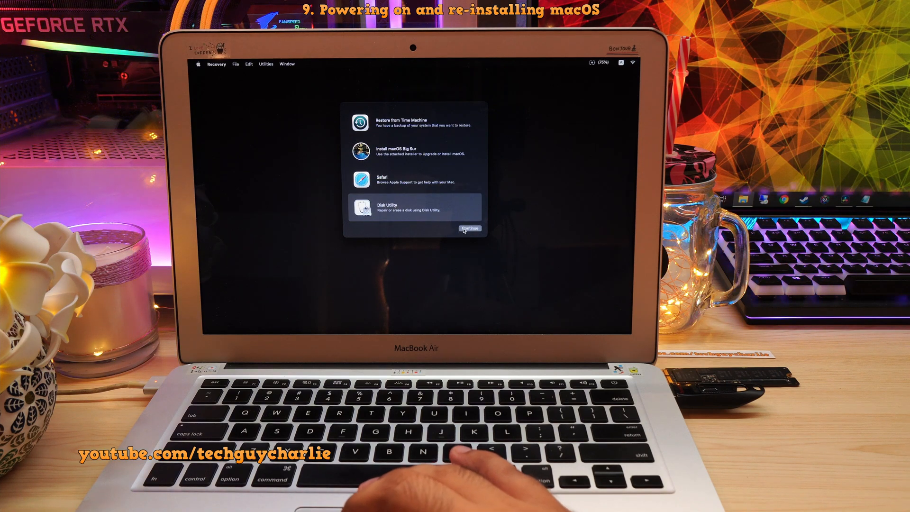
Step: In Recovery Disk Utility, erase the 1 TB WDC drive as APFS 'macOS', GUID Partition Map
click(470, 227)
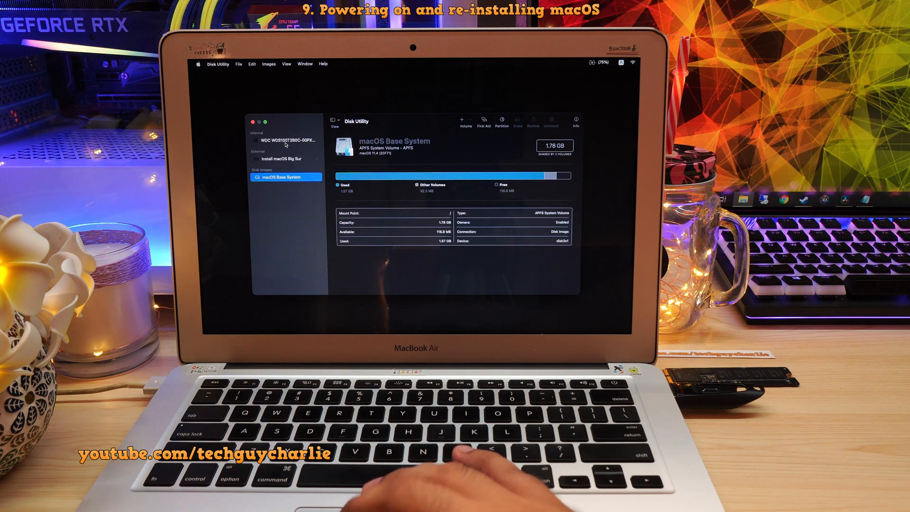
click(285, 140)
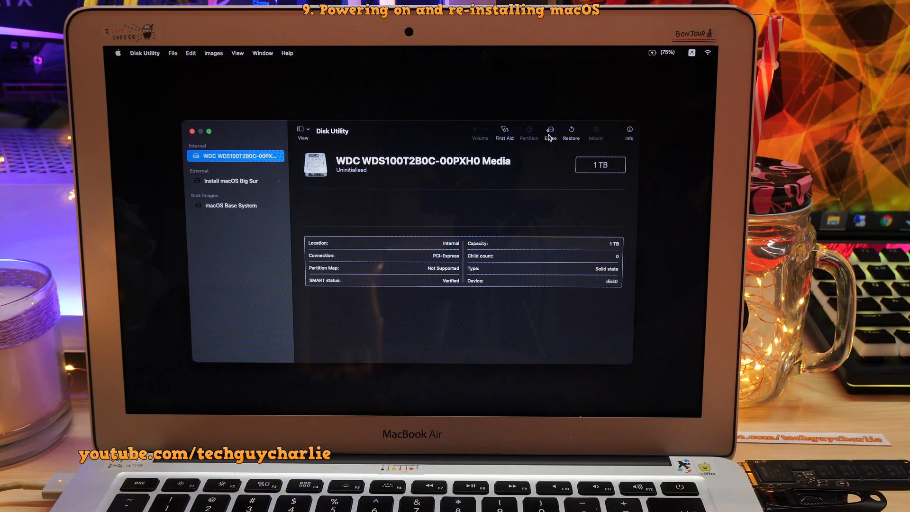
click(550, 131)
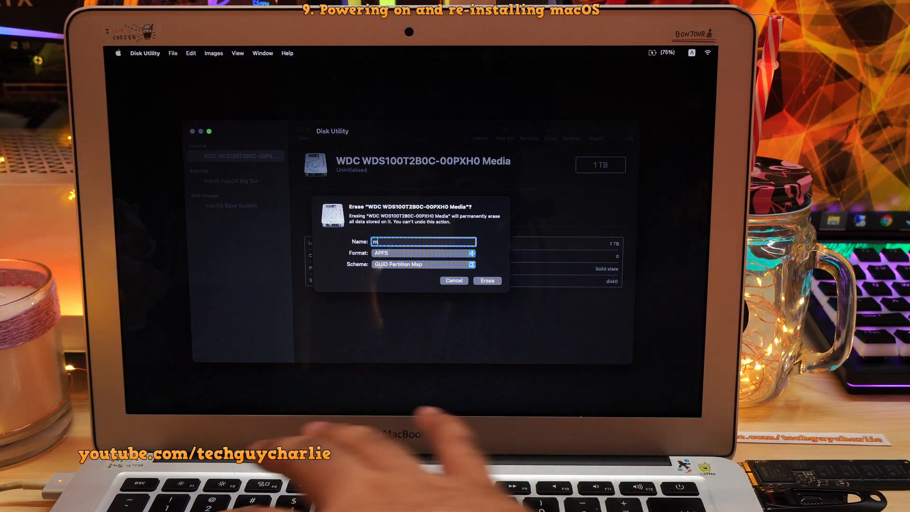
text(acO)
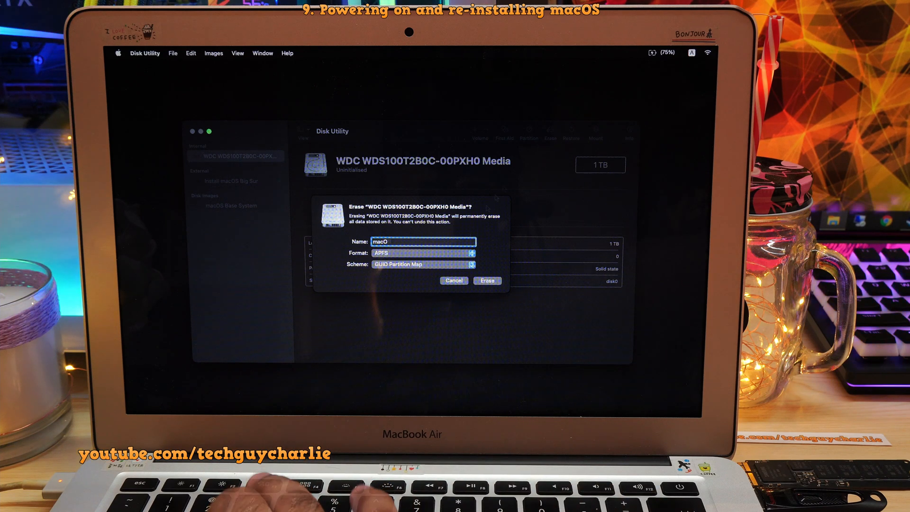
click(423, 253)
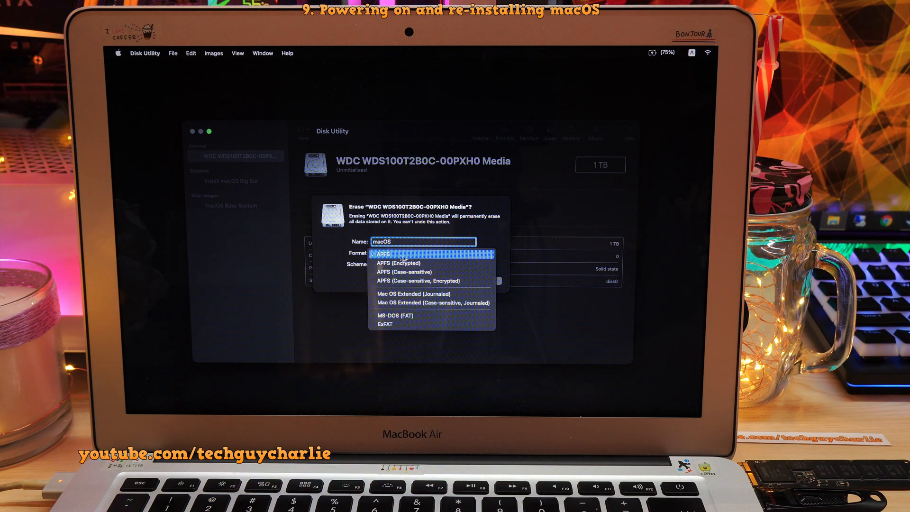
click(381, 253)
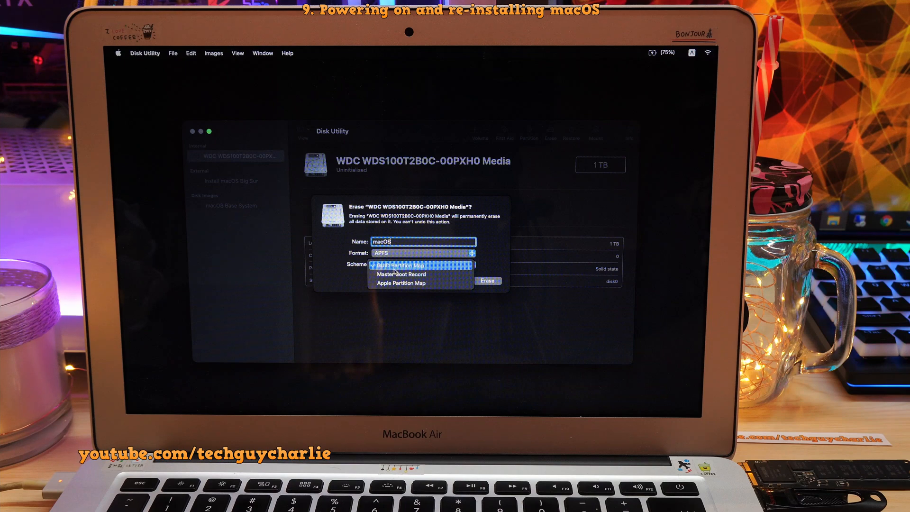
click(401, 266)
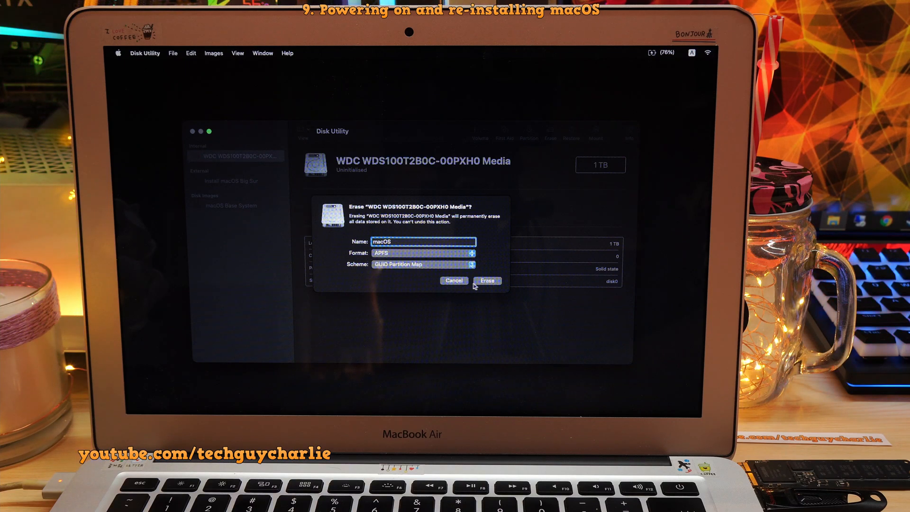
click(488, 280)
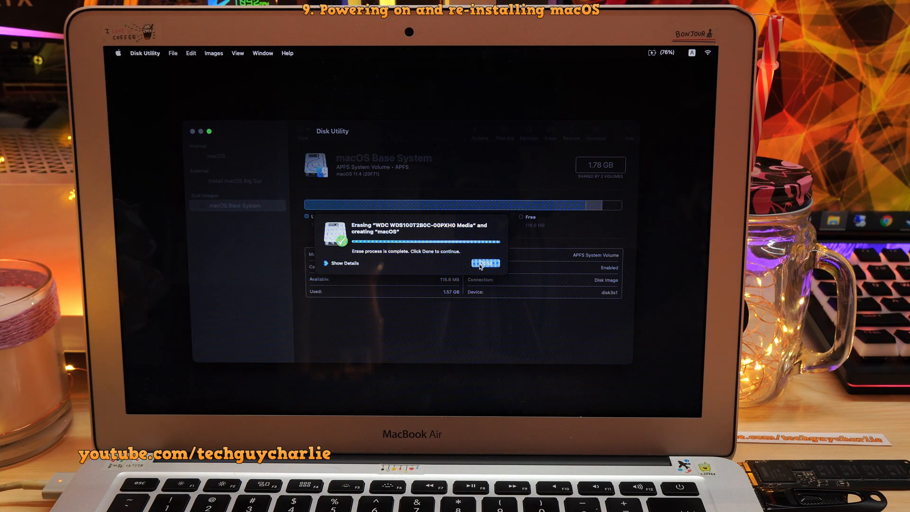
click(486, 263)
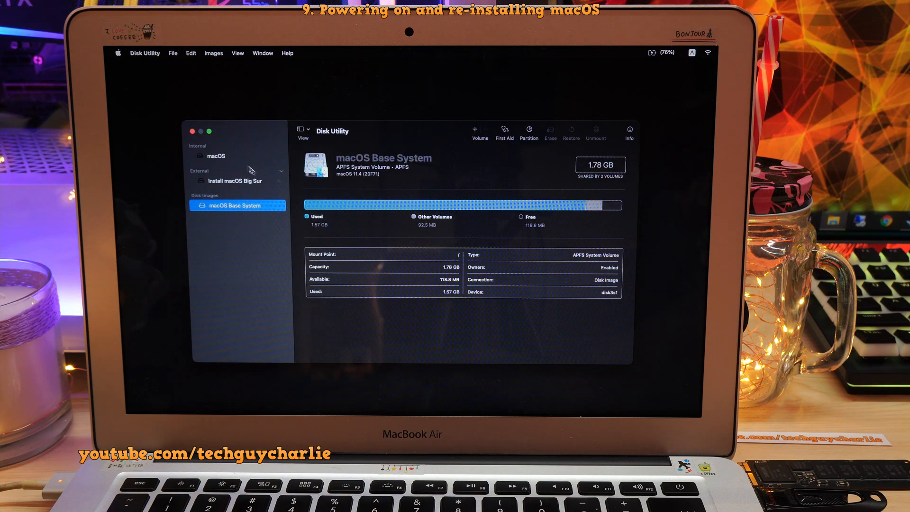
click(216, 155)
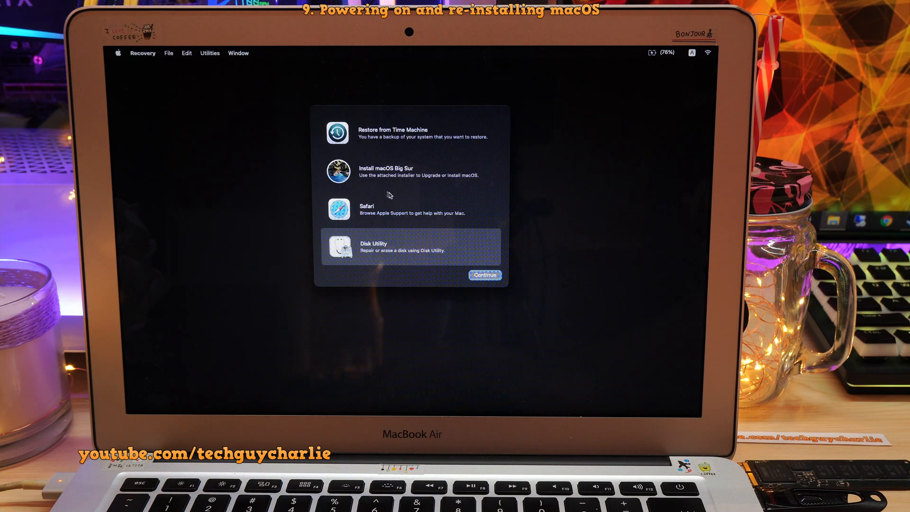
Step: Reinstall macOS Big Sur, accepting the licence and targeting the macOS disk
click(410, 172)
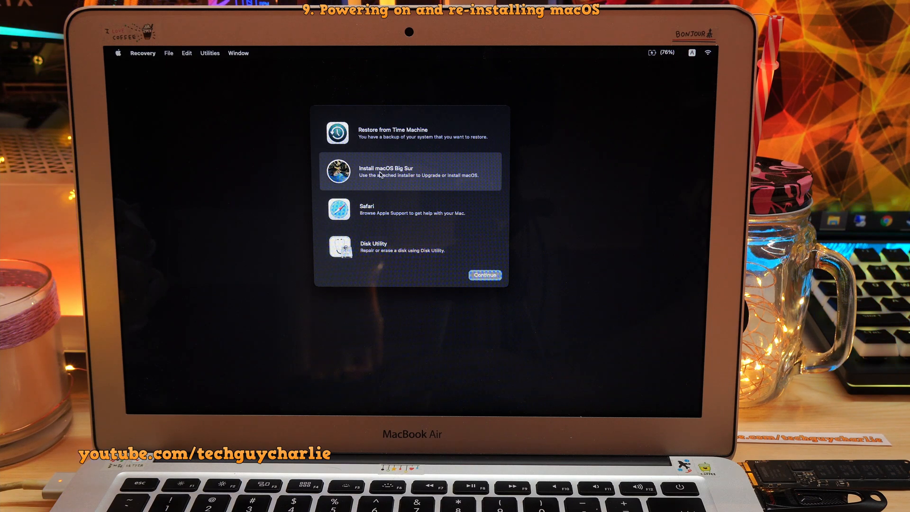
click(485, 274)
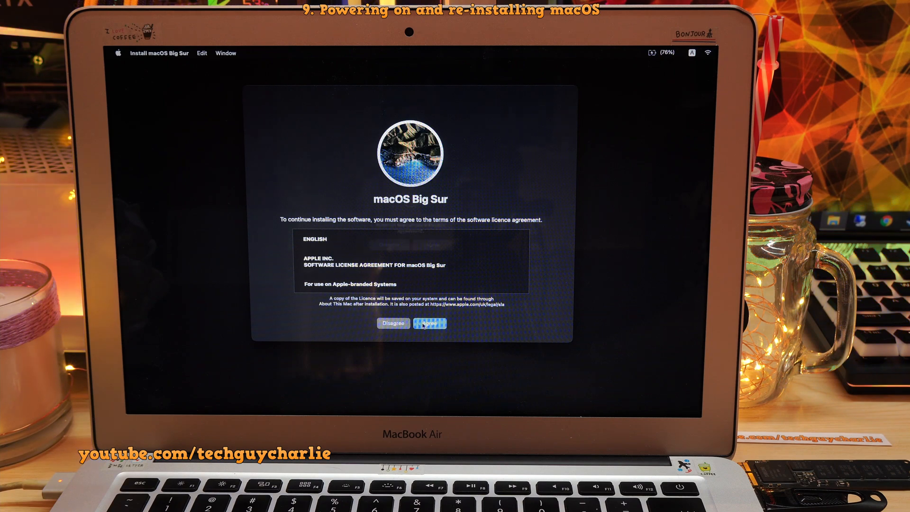
click(430, 324)
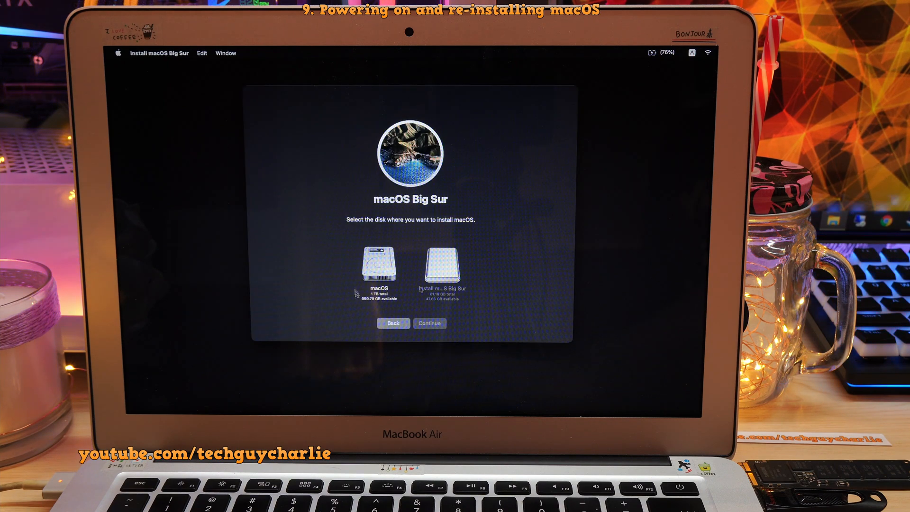
click(378, 270)
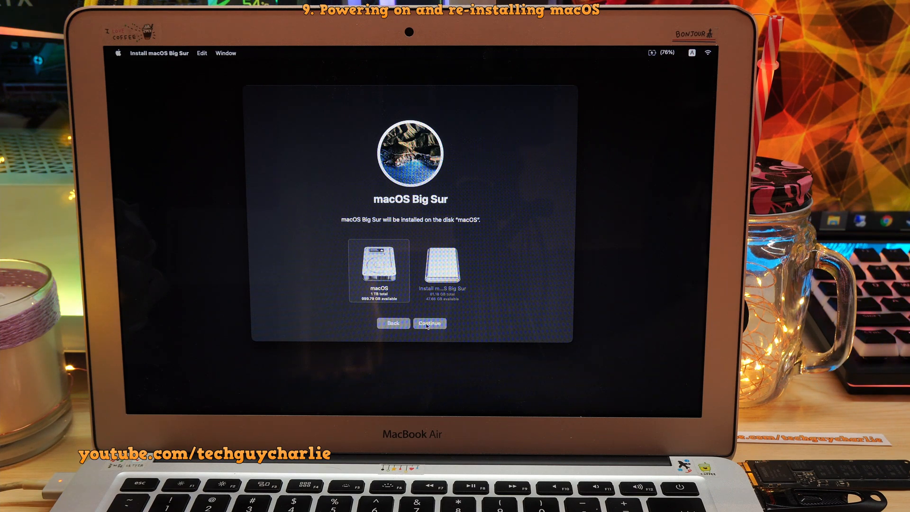
click(430, 323)
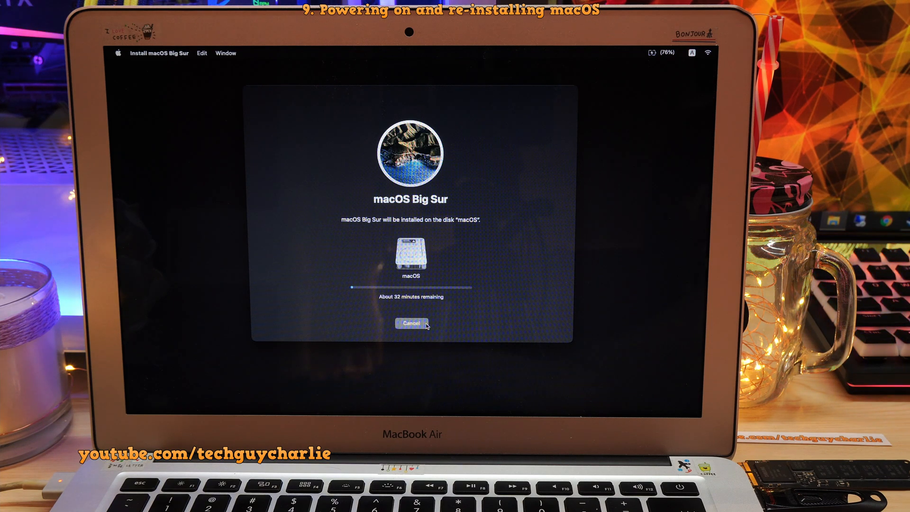
mouse_move(456, 314)
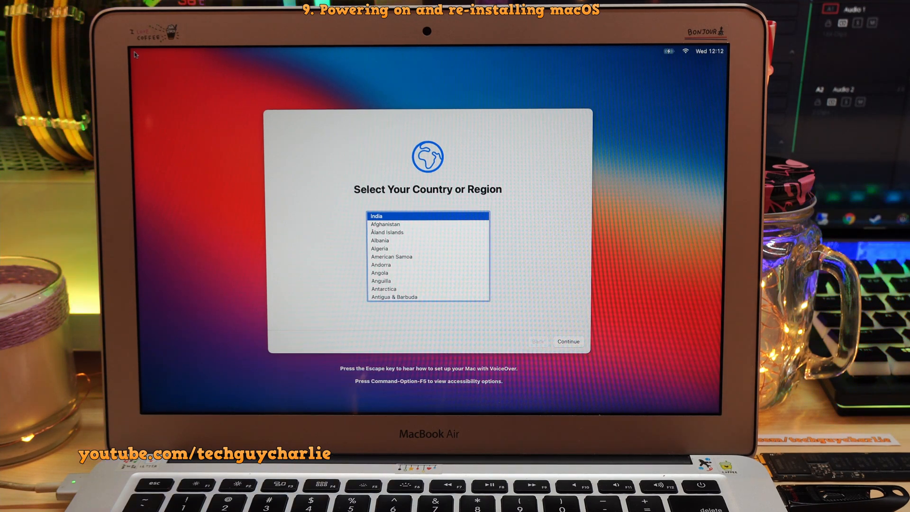
mouse_move(318, 169)
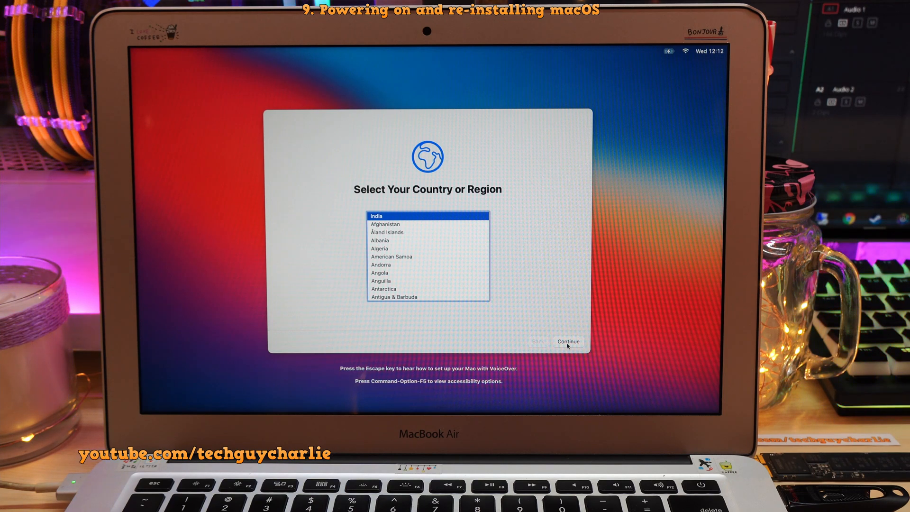
Step: Confirm India as the region and accept the suggested written and spoken languages
click(568, 342)
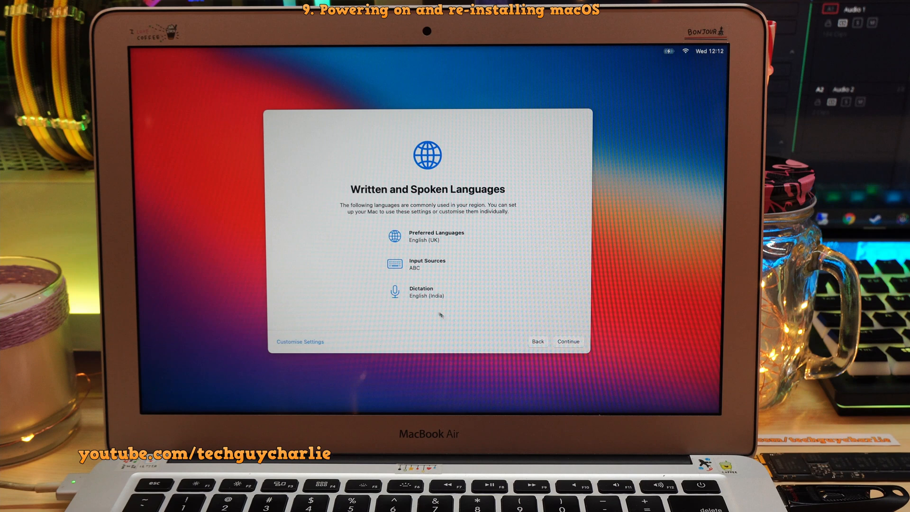
click(568, 341)
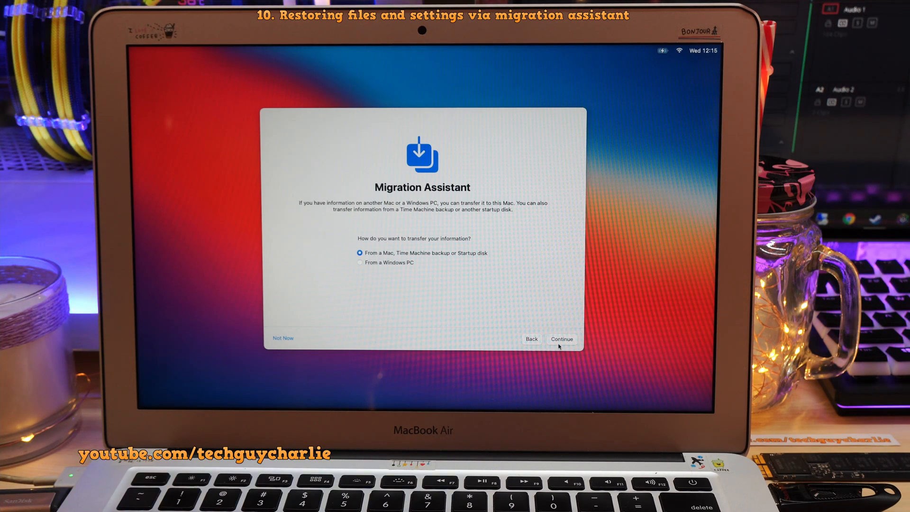
Step: Migrate all apps, files and settings from the latest MacOS - Data Time Machine backup
click(561, 339)
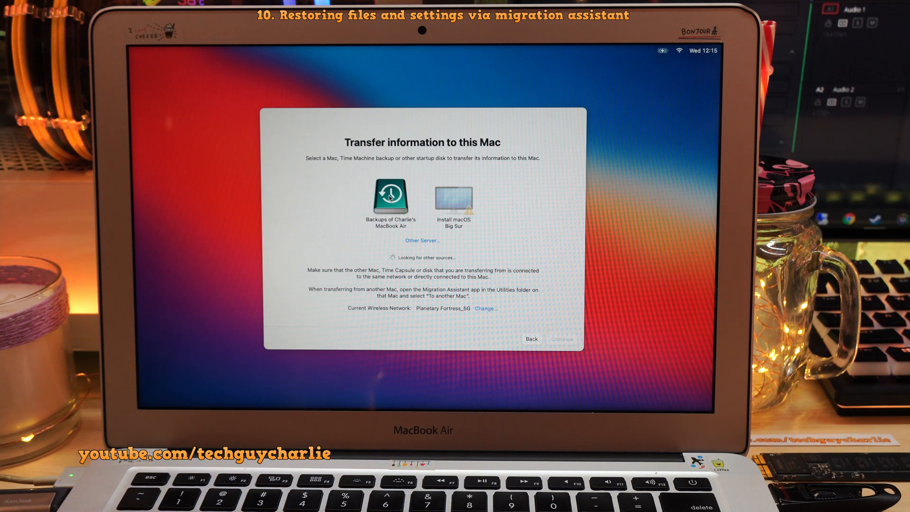
click(391, 197)
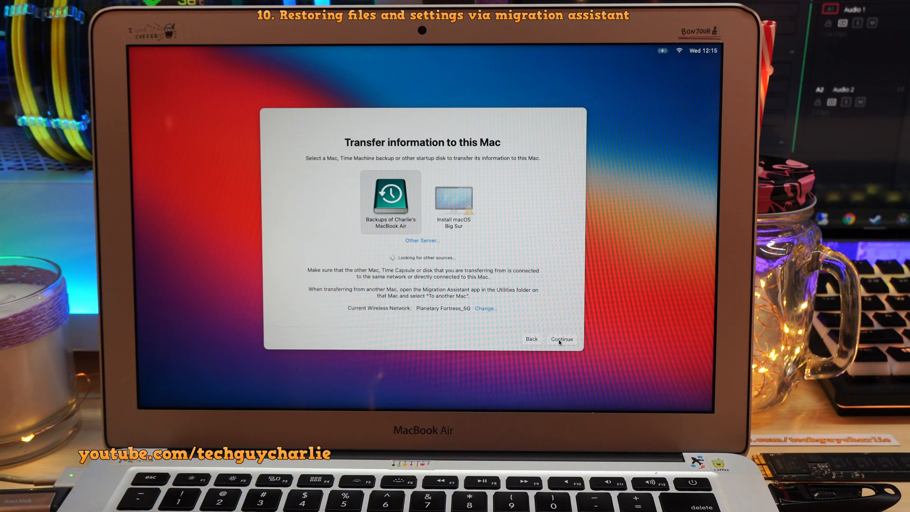
click(561, 339)
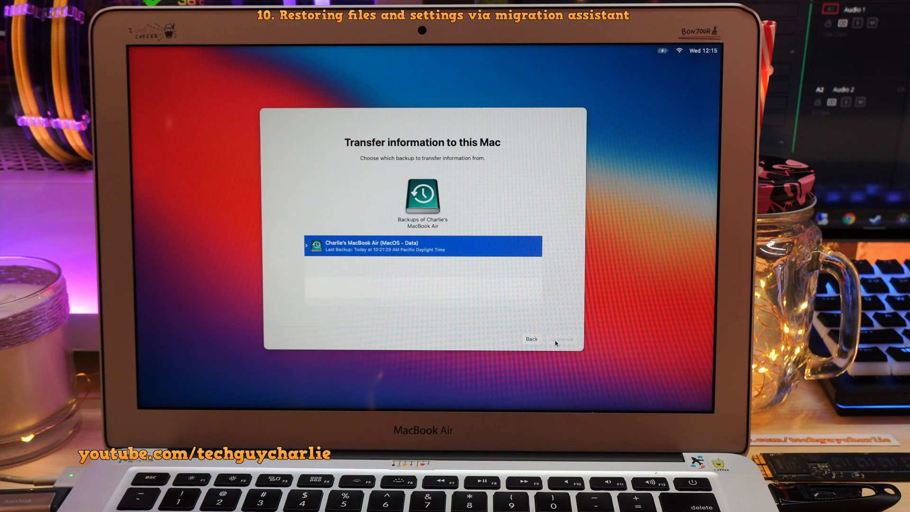
click(561, 338)
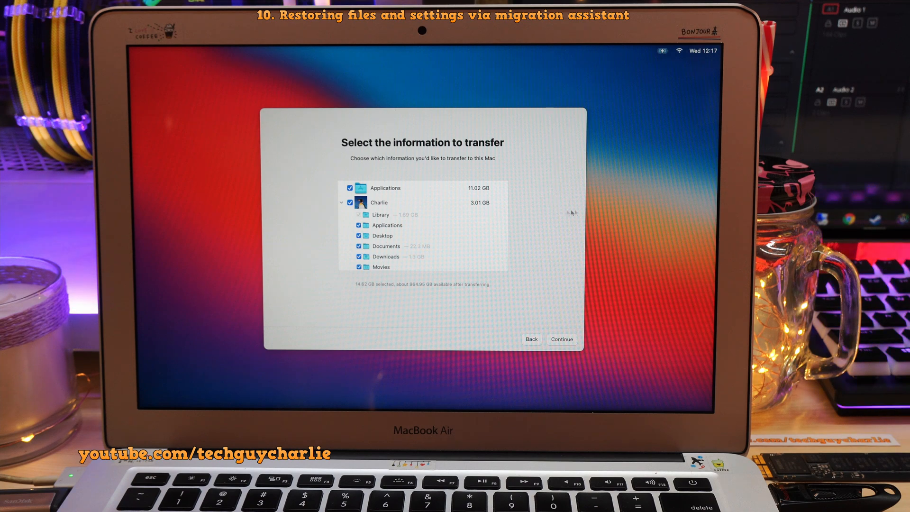
mouse_move(601, 212)
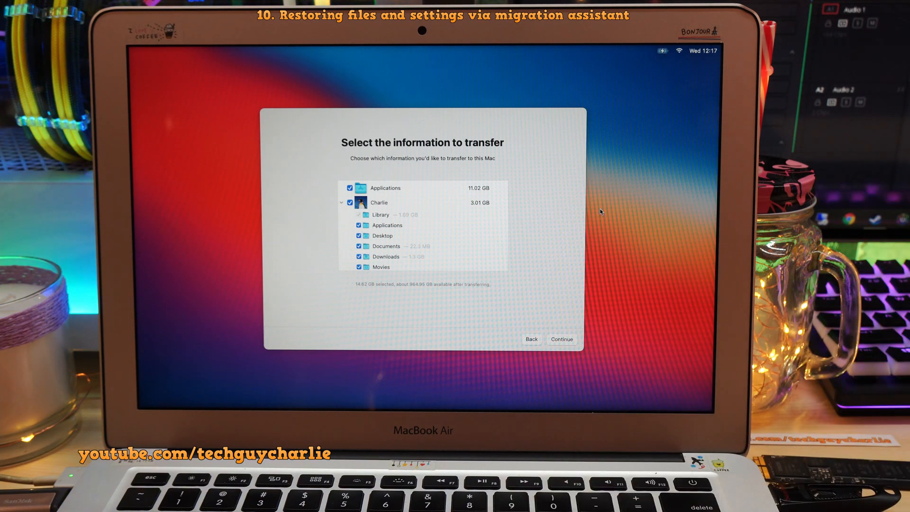
scroll(down, 3)
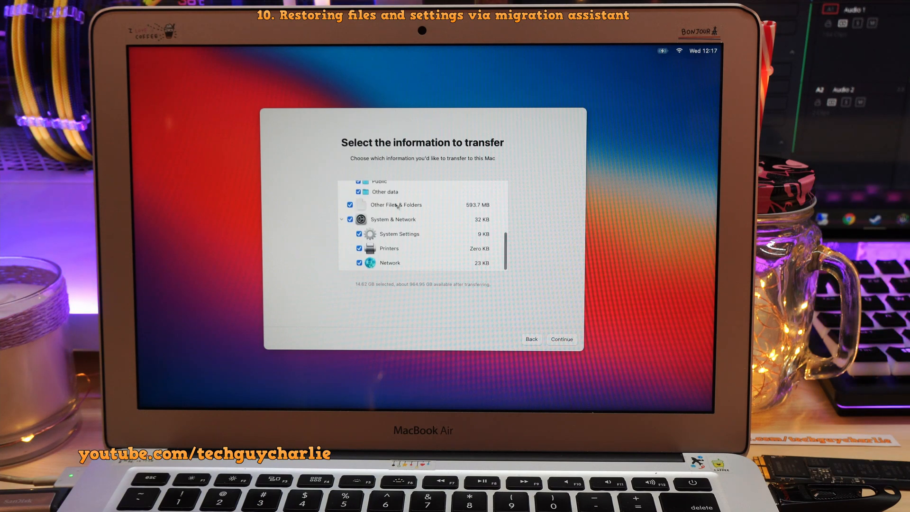
click(561, 339)
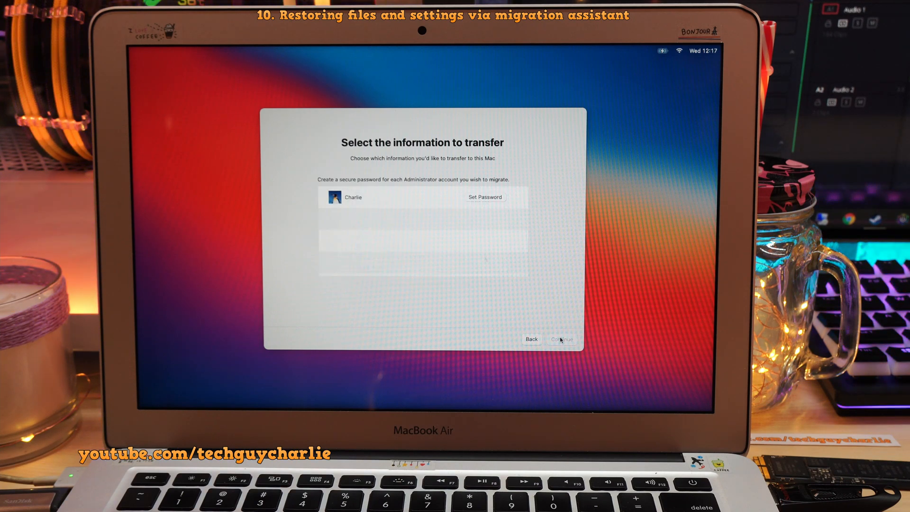
click(561, 339)
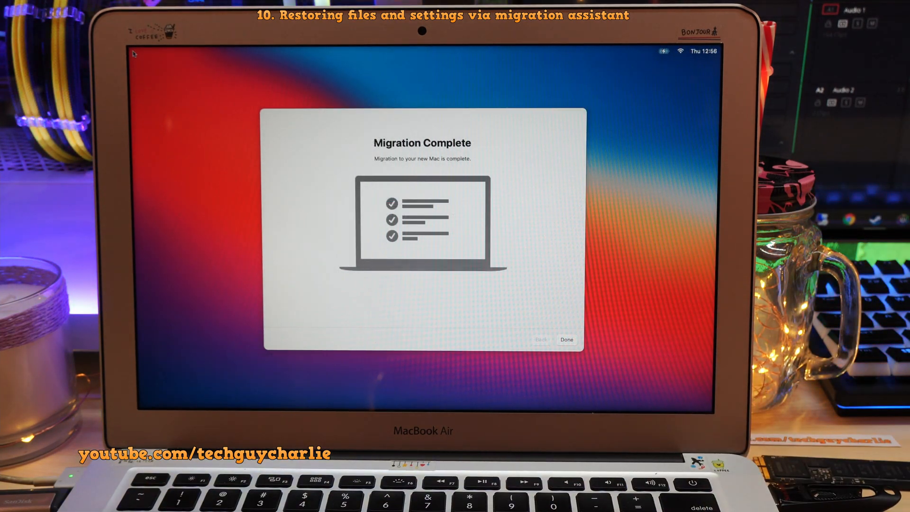
Step: Dismiss the migration-complete screens and check the restored Documents folder in Finder
click(566, 340)
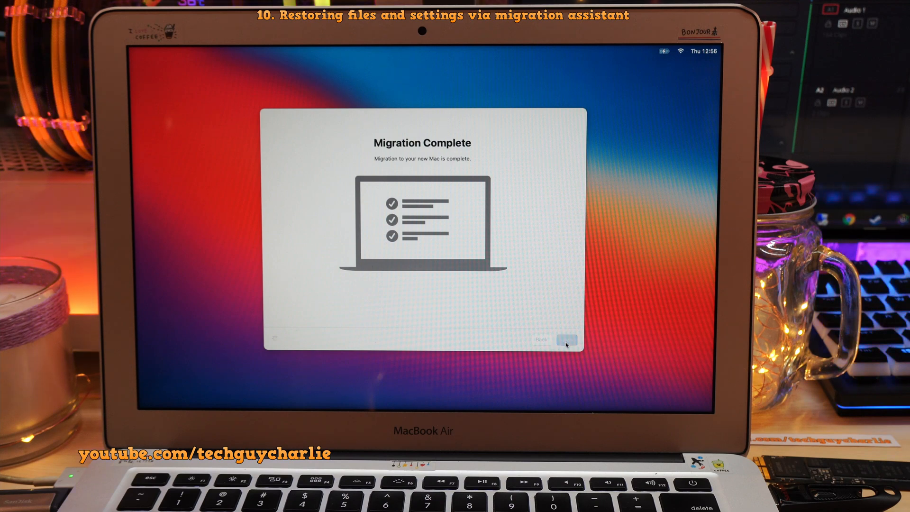
click(563, 341)
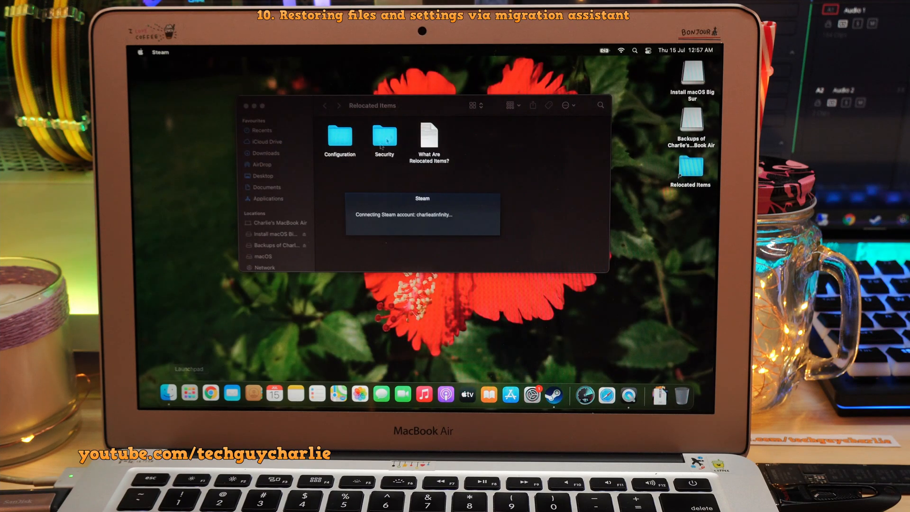
click(266, 187)
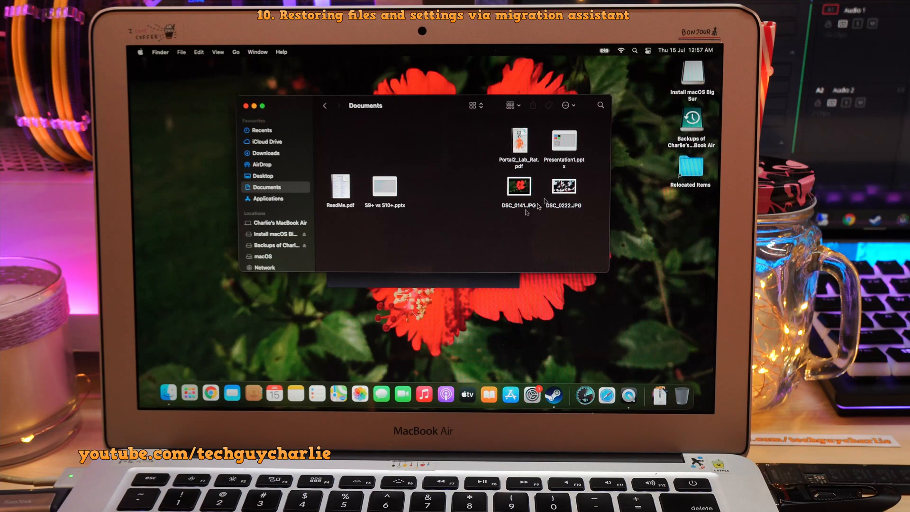
mouse_move(356, 171)
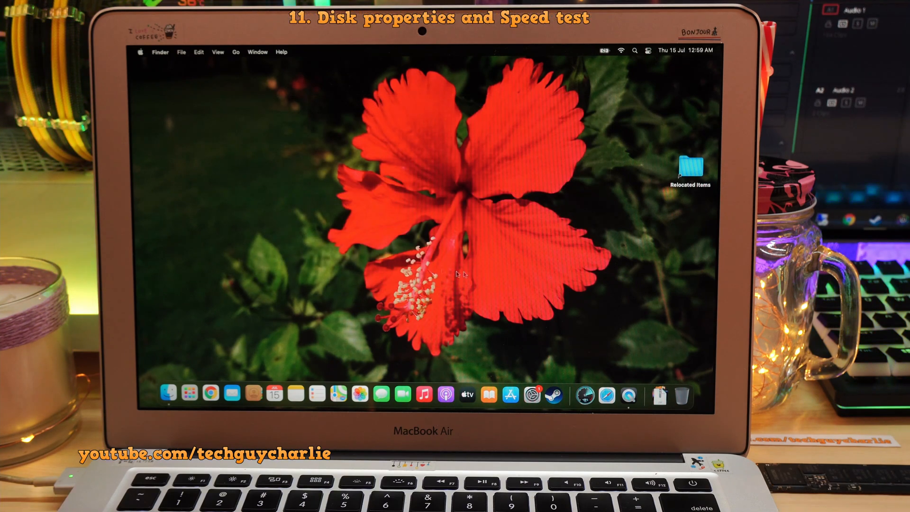
Step: Open About This Mac from the Apple menu and view the Storage tab
click(140, 52)
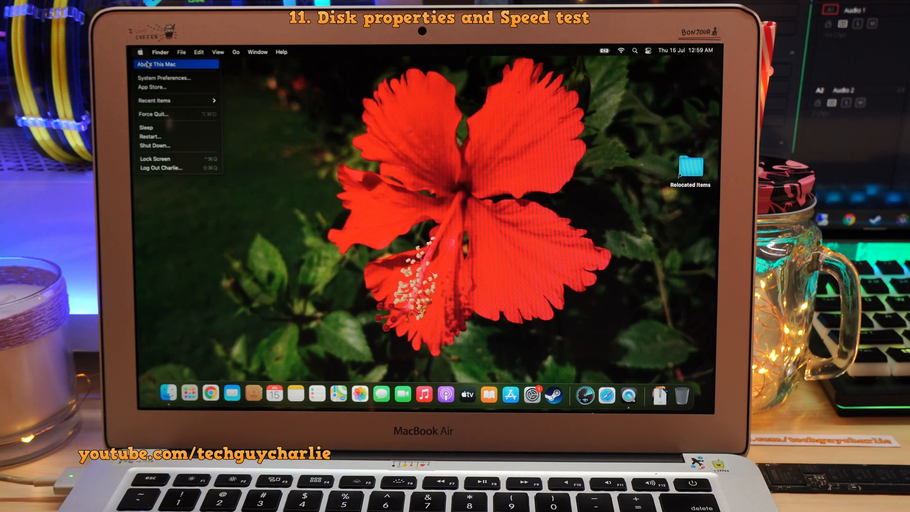
click(165, 64)
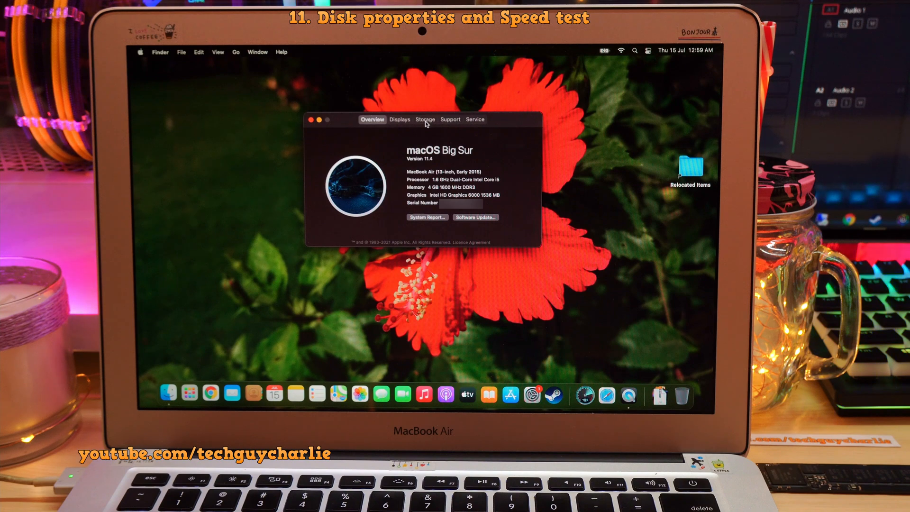
click(425, 119)
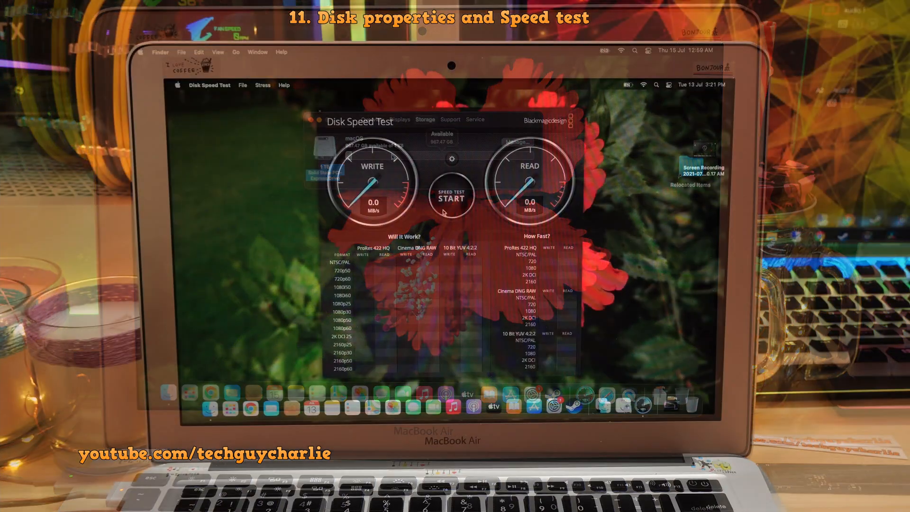
Step: Run Disk Speed Test on the new SSD, reaching about 1,305 MB/s write and 1,348 MB/s read
click(451, 196)
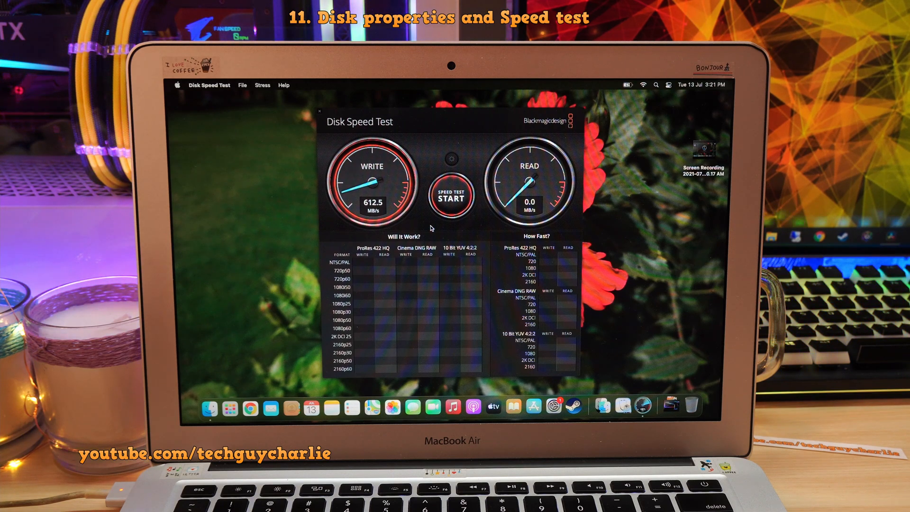
click(451, 196)
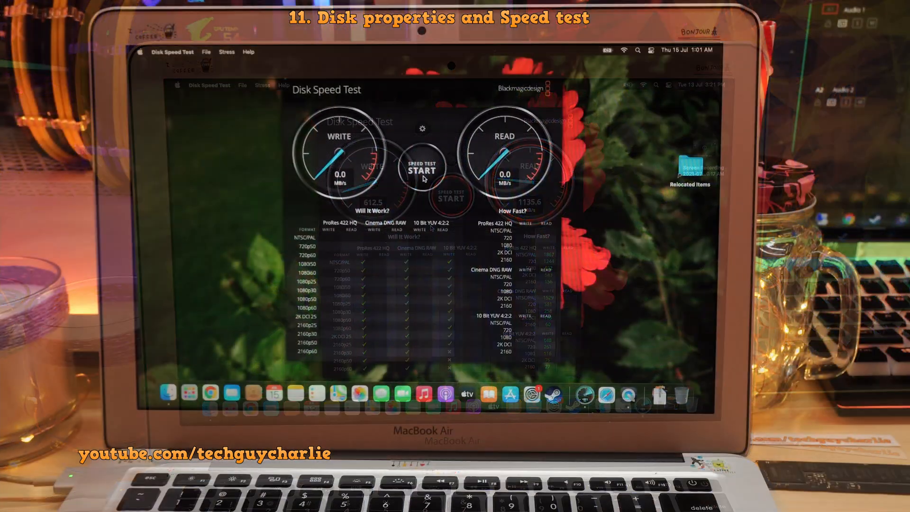
click(423, 168)
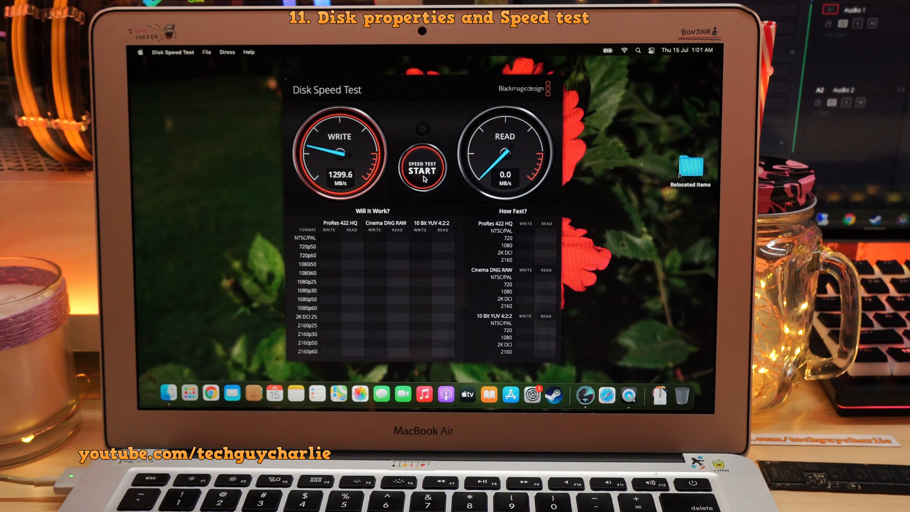
click(422, 169)
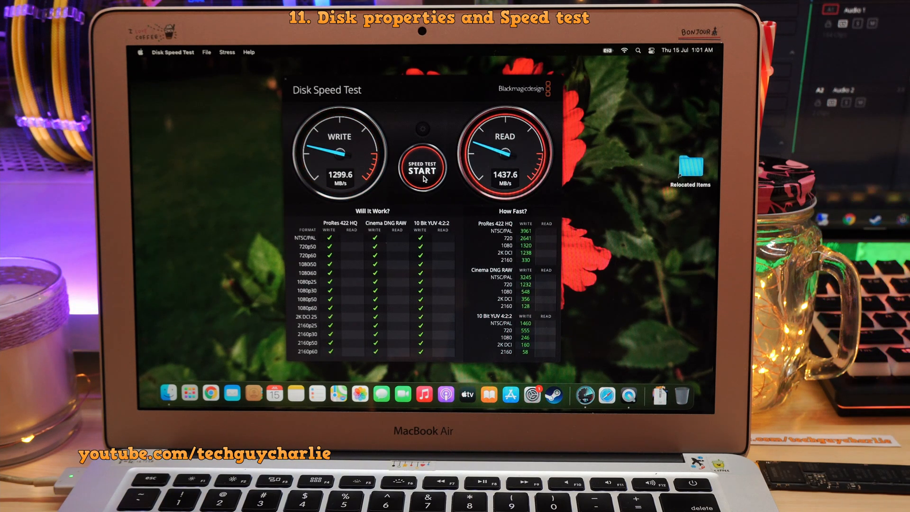
click(423, 168)
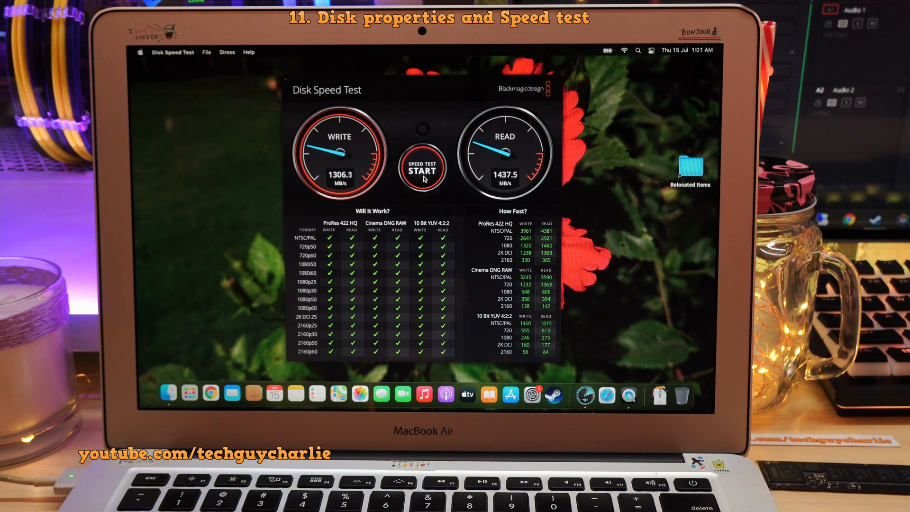
click(422, 169)
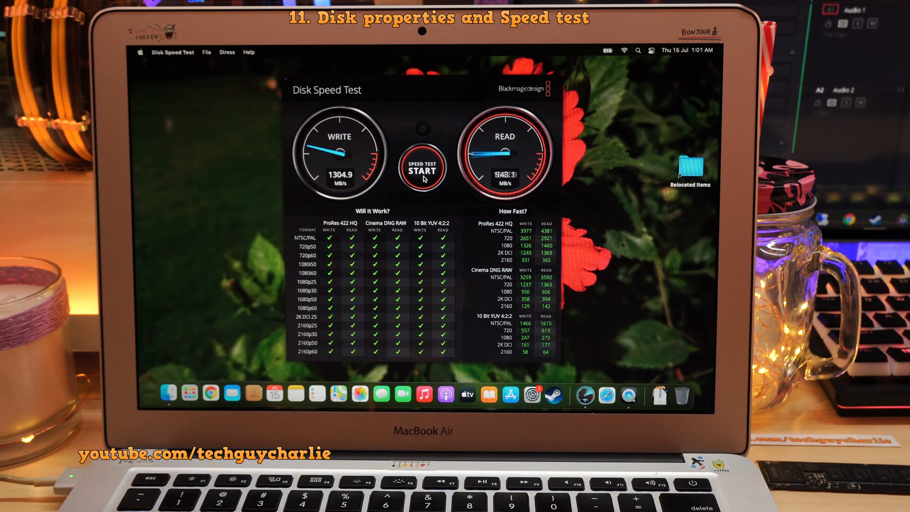